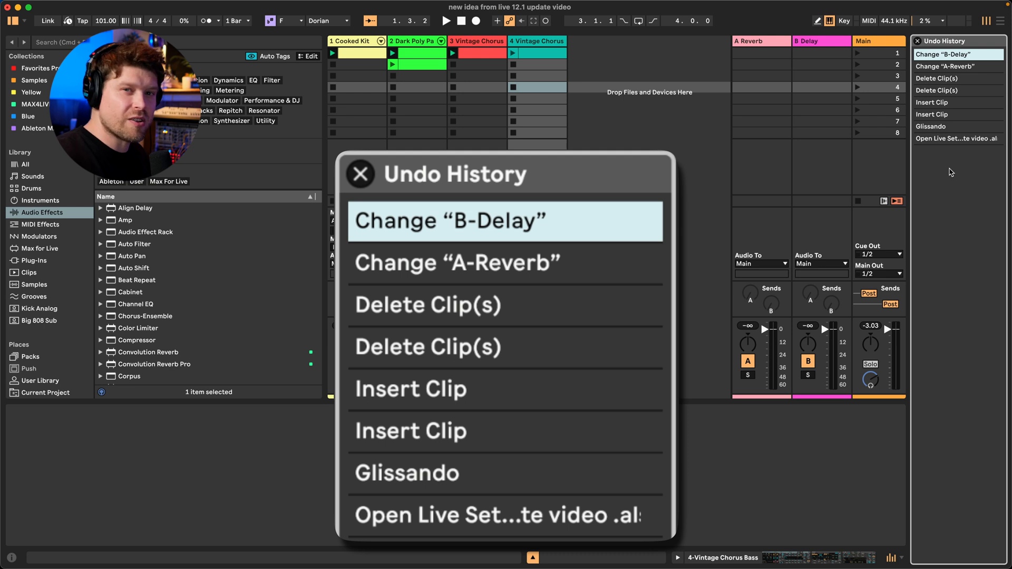
mouse_move(440, 485)
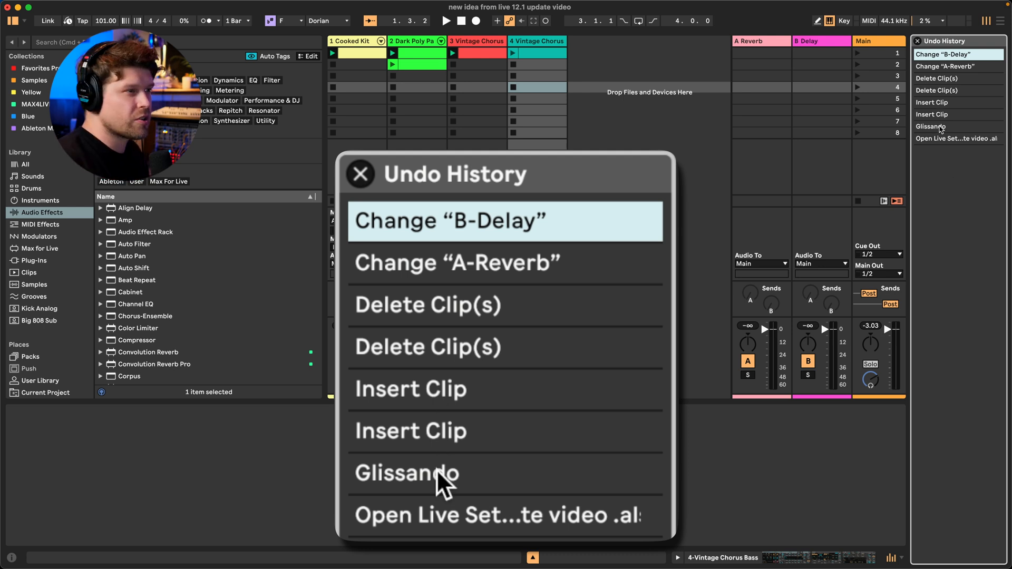
Revert the undo history to the Glissando entry, then redo up to the latest Change "B-Delay" state.
left_click(407, 472)
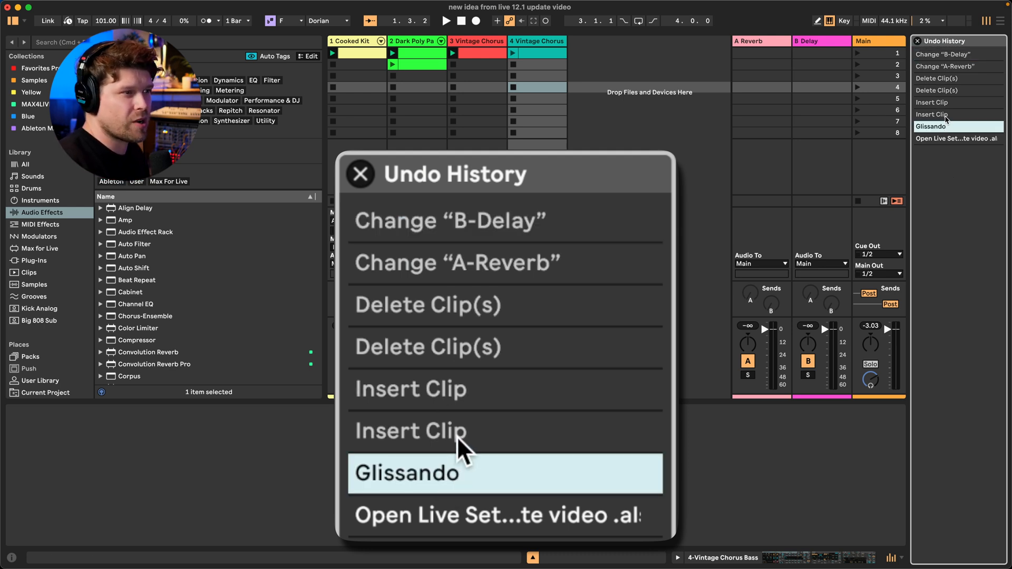
mouse_move(449, 480)
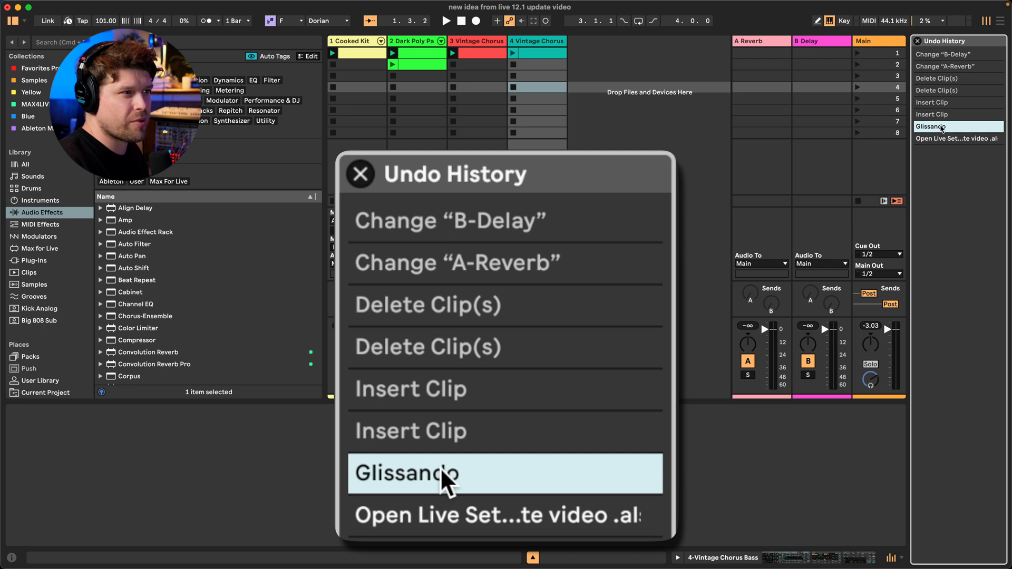
mouse_move(452, 232)
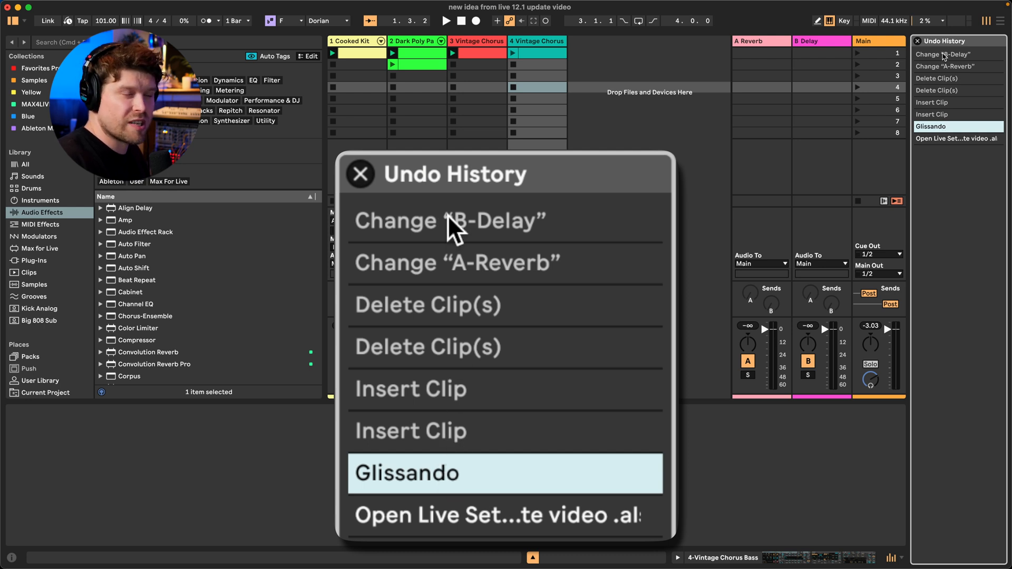
left_click(452, 220)
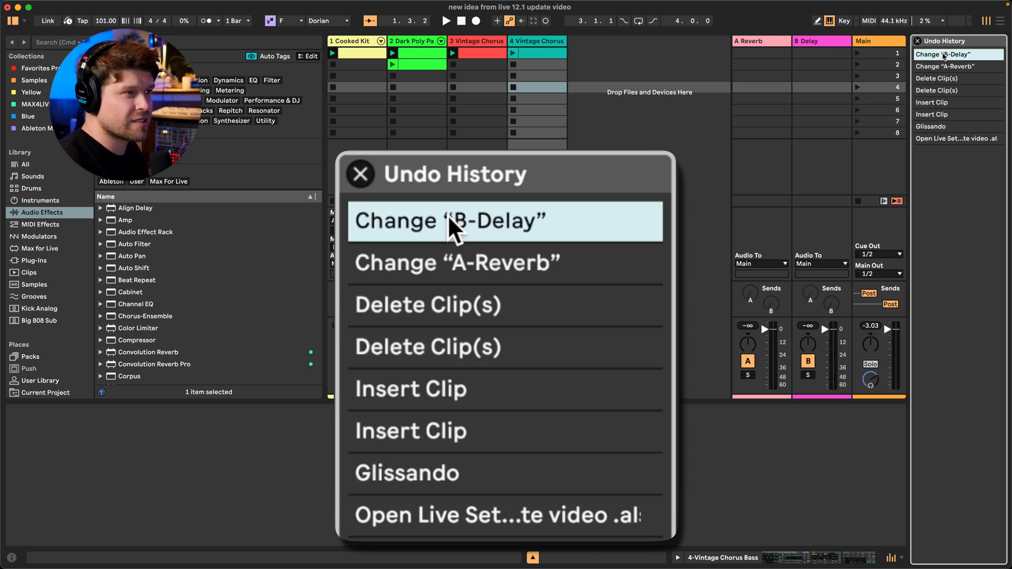
left_click(361, 174)
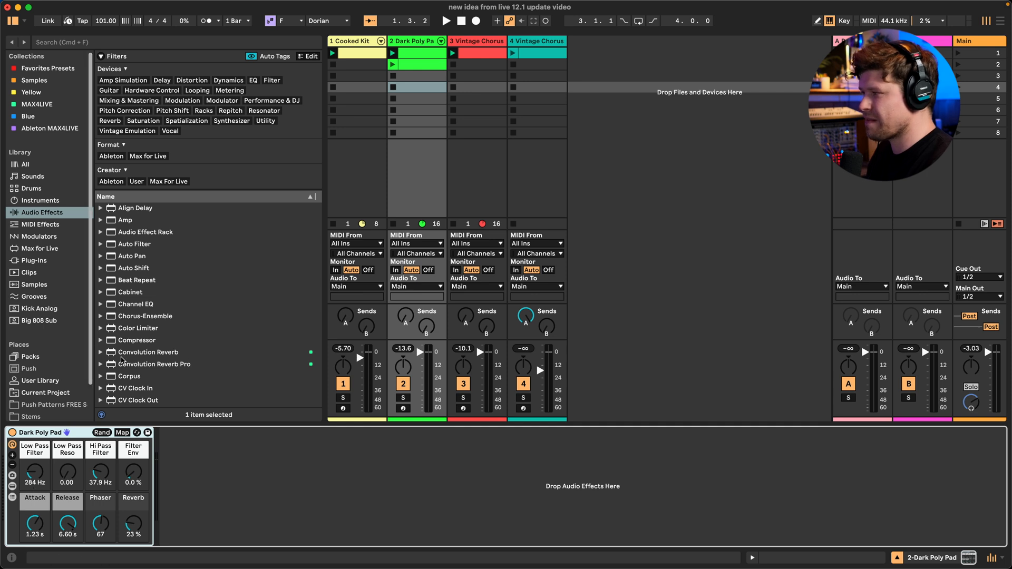
mouse_move(216, 327)
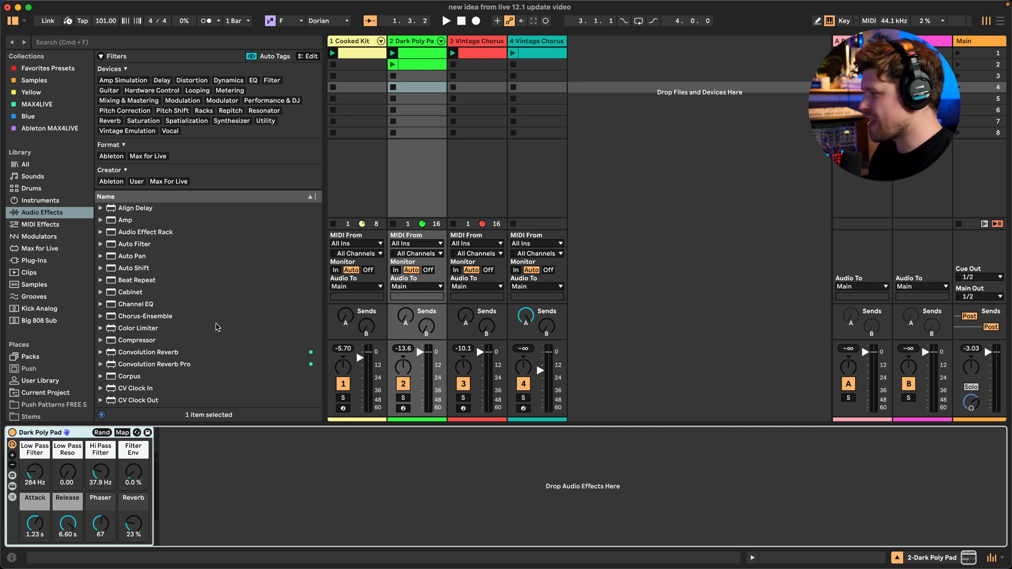
mouse_move(916, 560)
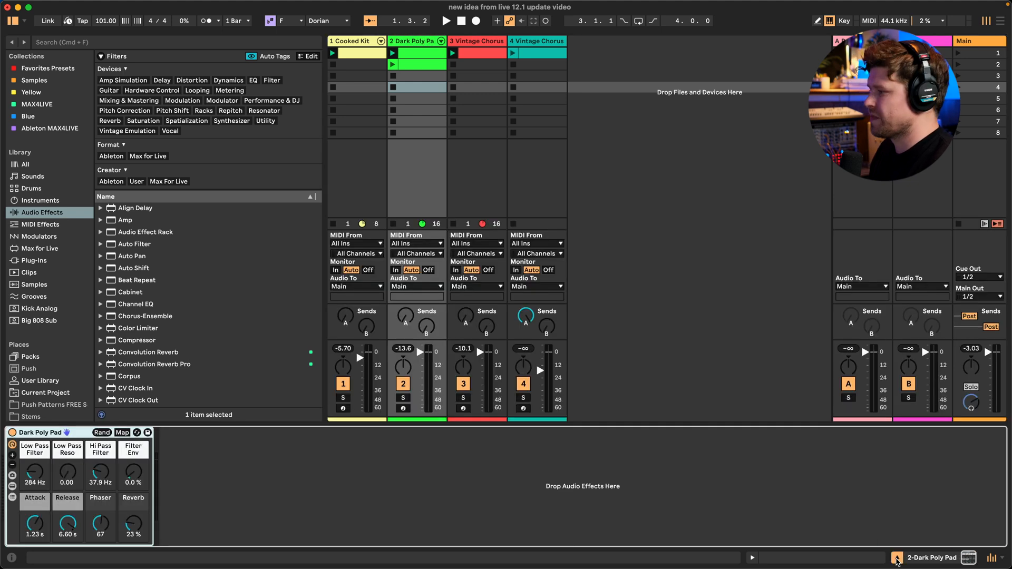
Extend the browser over the detail view and scroll through the Audio Effects list.
left_click(10, 20)
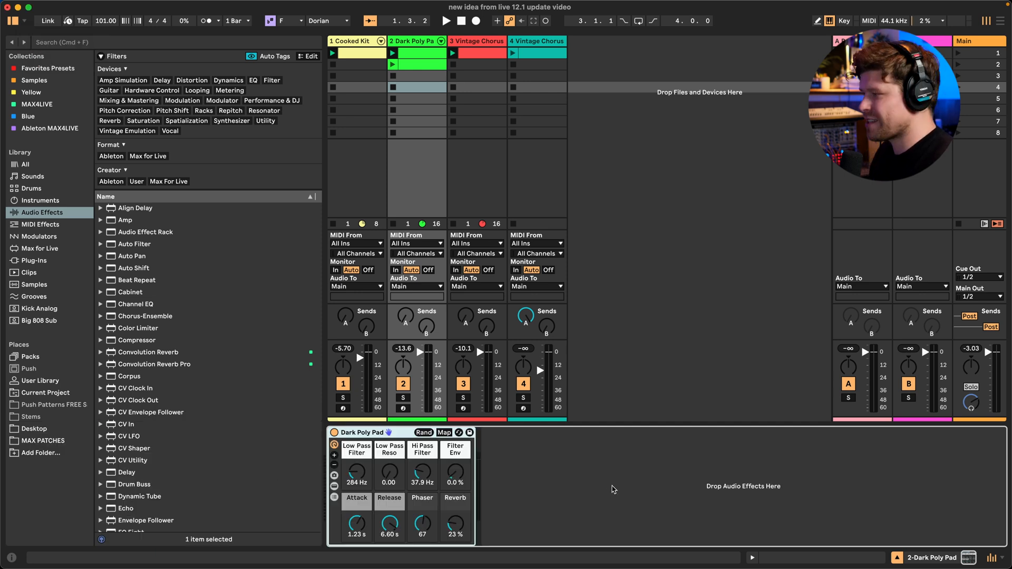
scroll("down", 3)
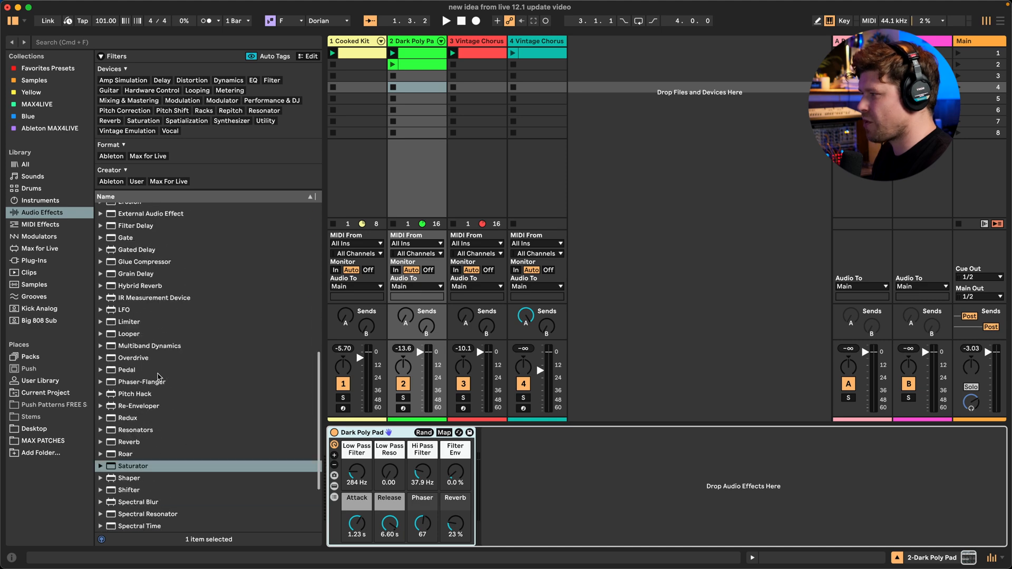
scroll("up", 3)
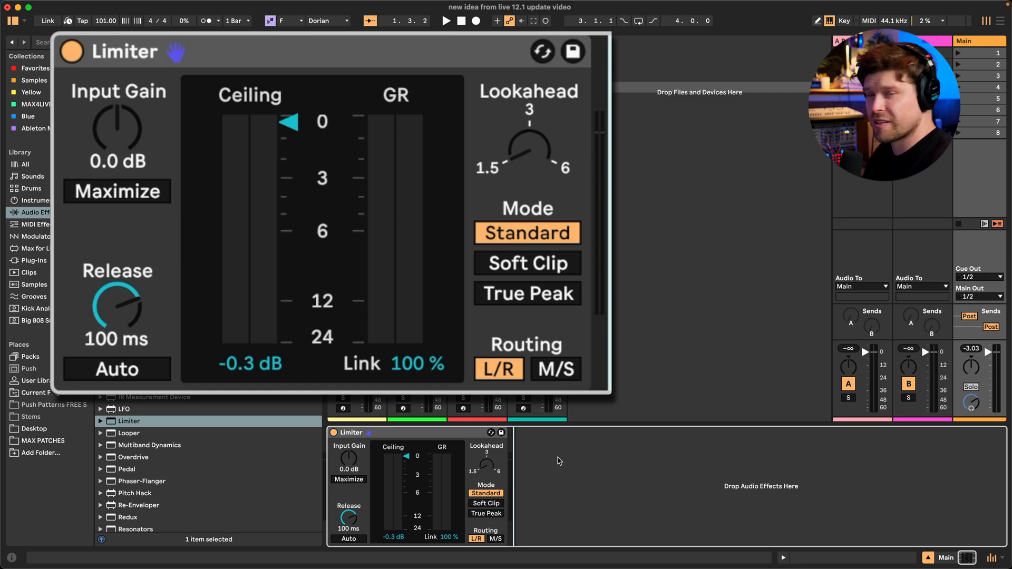
mouse_move(191, 216)
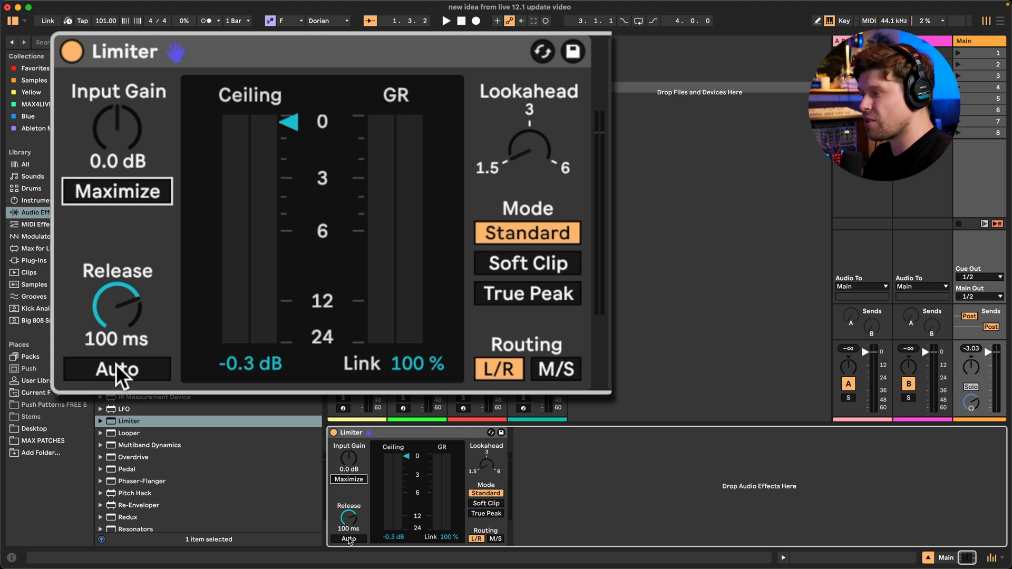
mouse_move(413, 374)
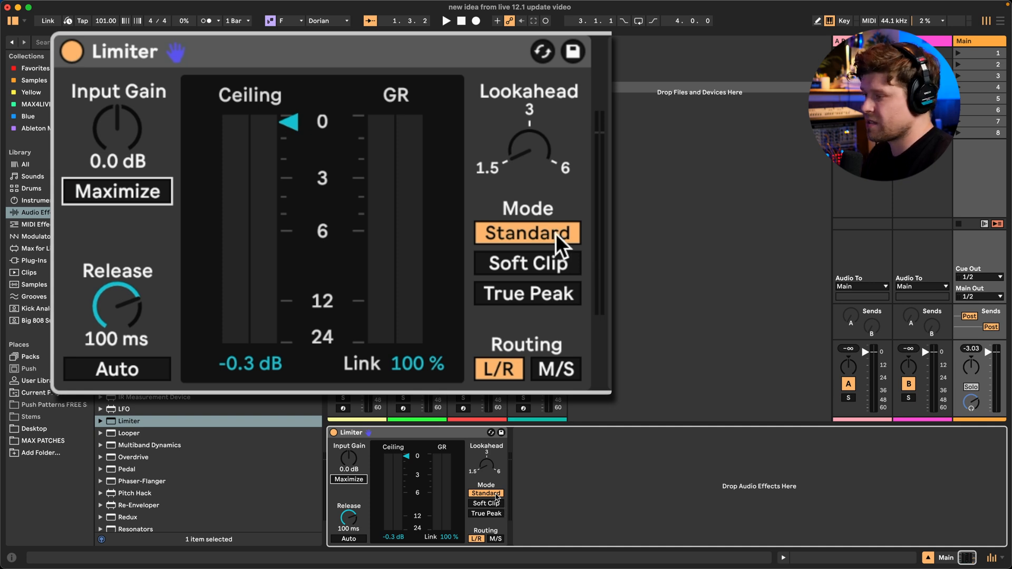
mouse_move(496, 369)
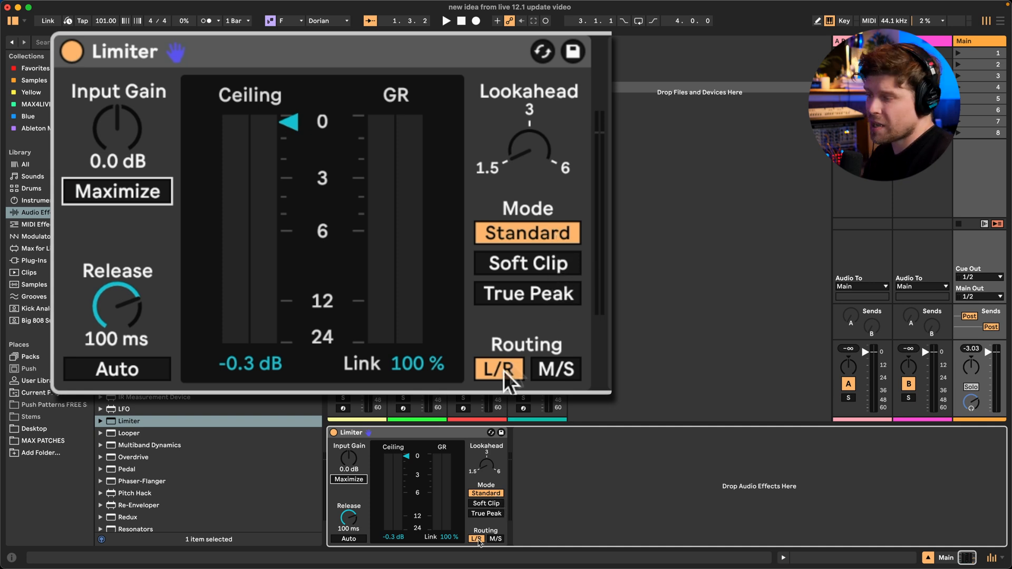
mouse_move(565, 384)
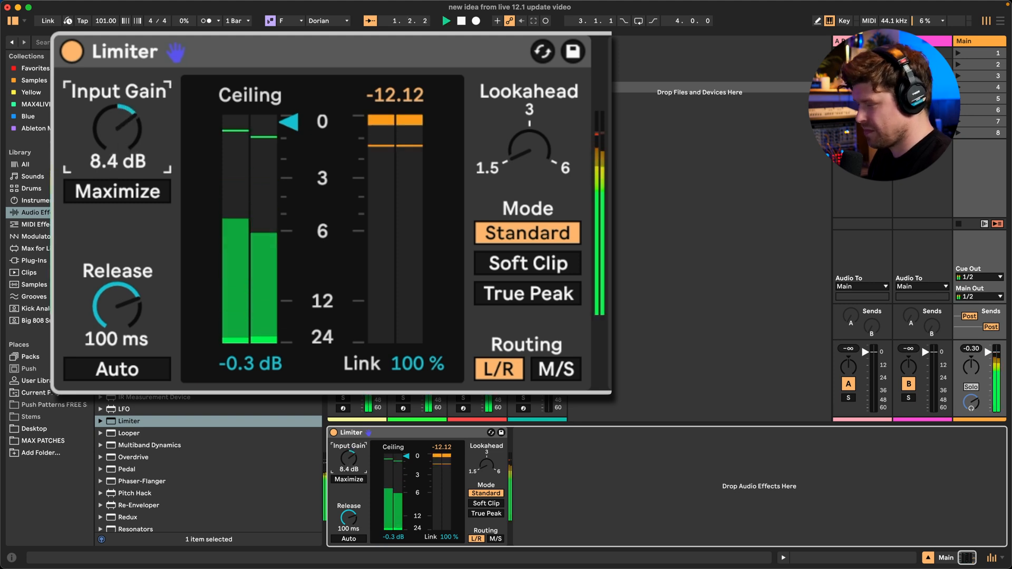
Drag the Limiter's input gain up to 11 dB.
left_click_drag(118, 129, 128, 116)
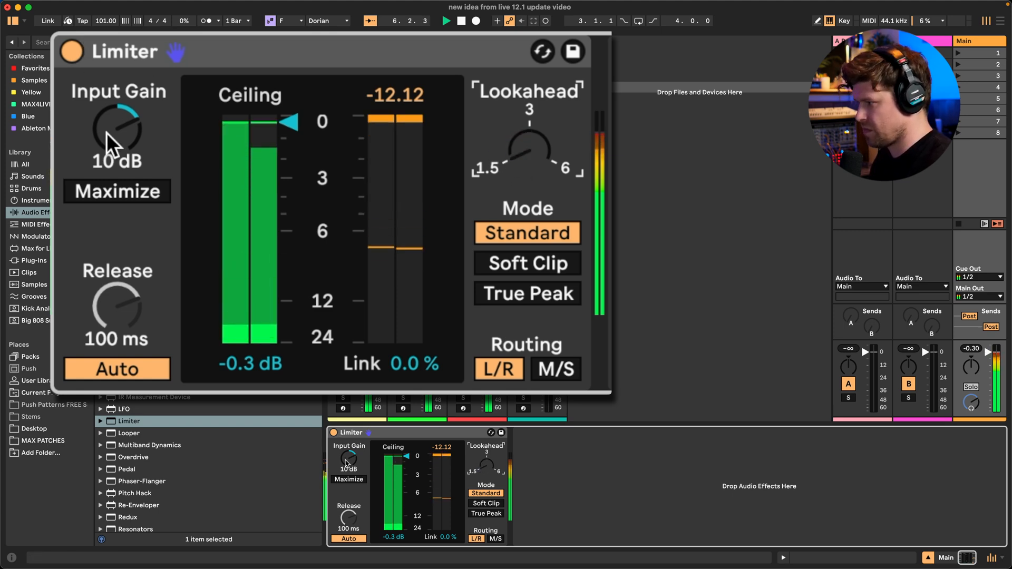
left_click_drag(117, 128, 117, 116)
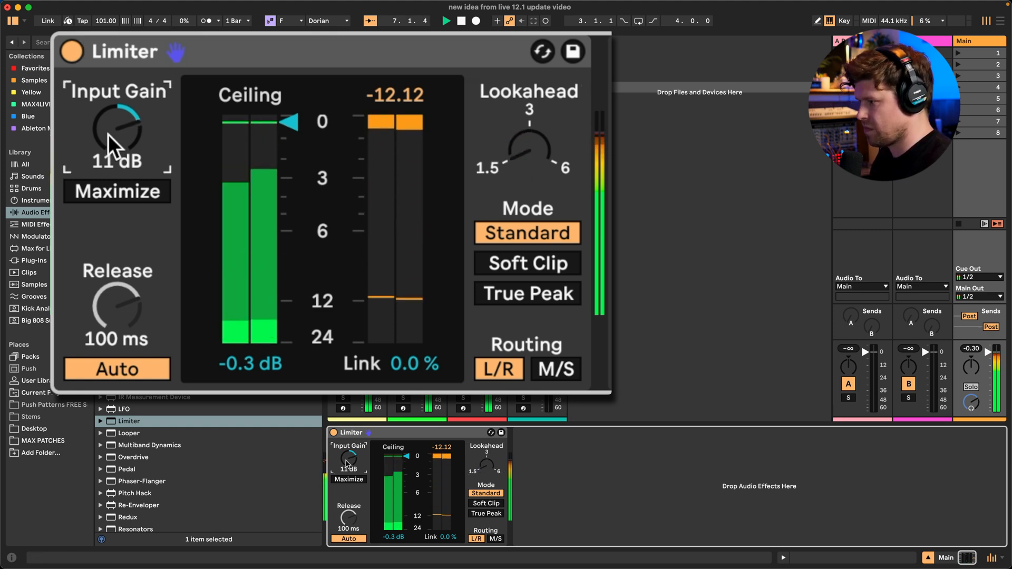
left_click(461, 21)
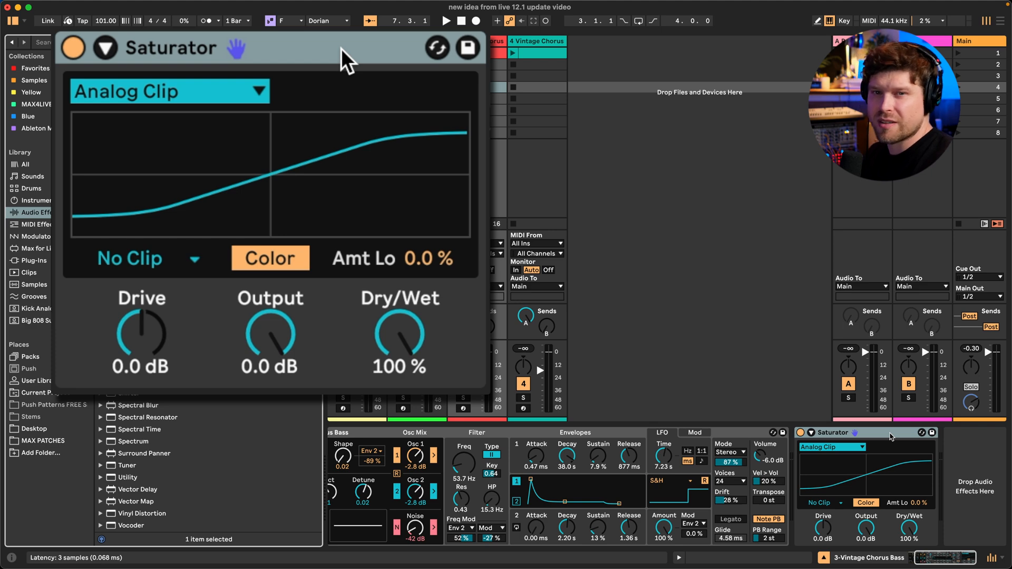
Expand the Saturator's shaping section, solo the Vintage Chorus Bass and toggle Color on.
left_click(168, 91)
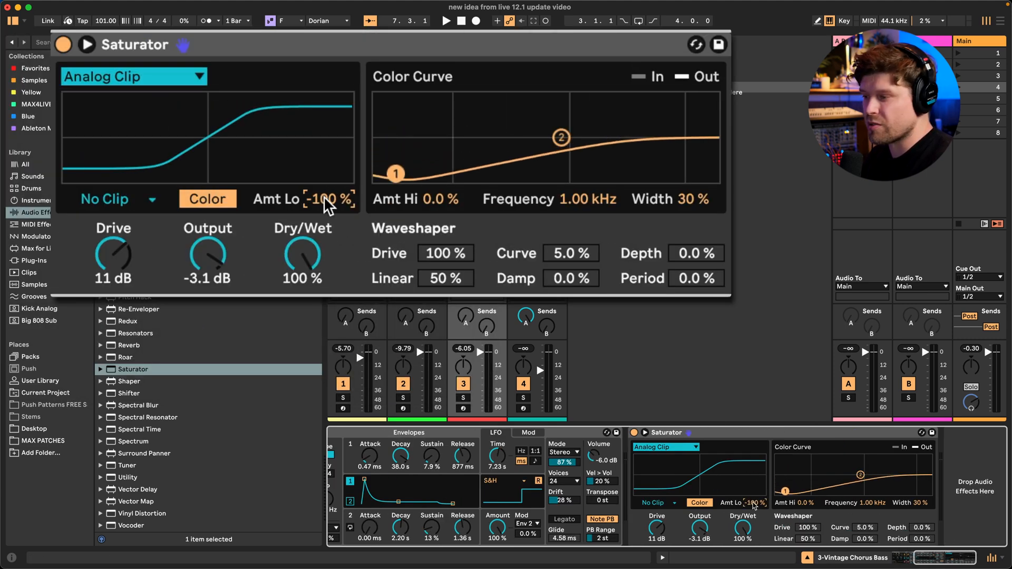
mouse_move(568, 393)
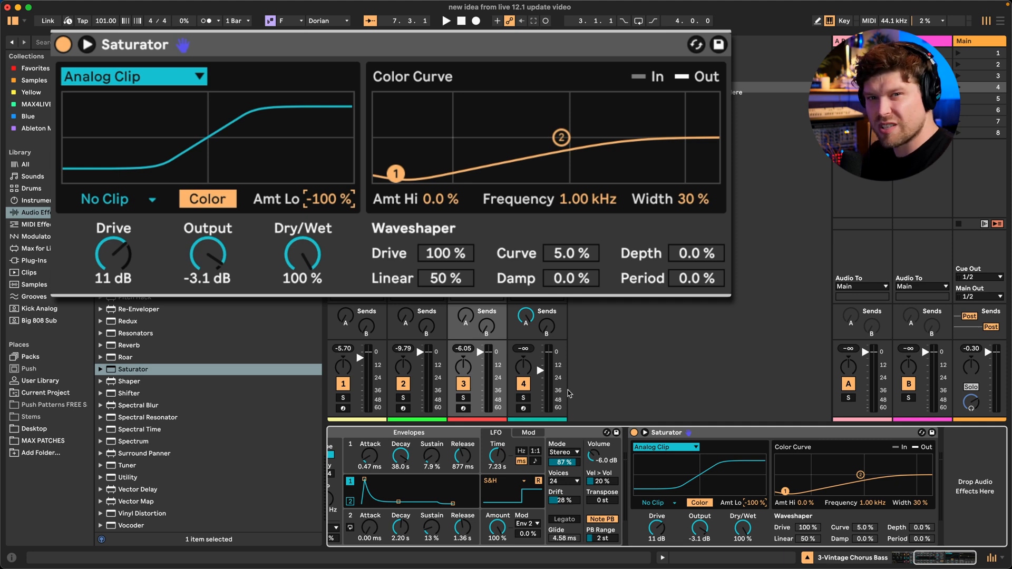
mouse_move(469, 406)
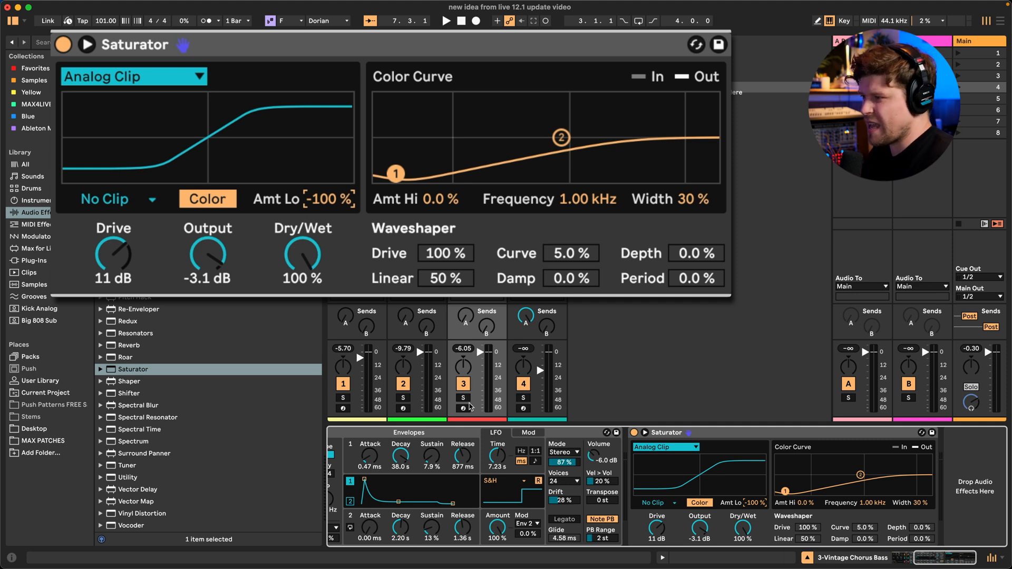
left_click(208, 198)
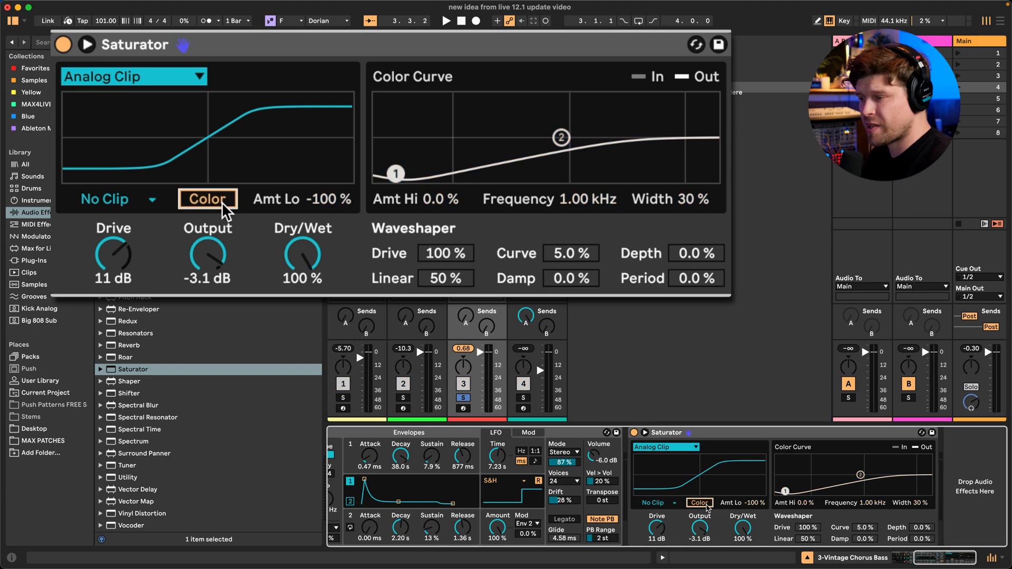
left_click(445, 21)
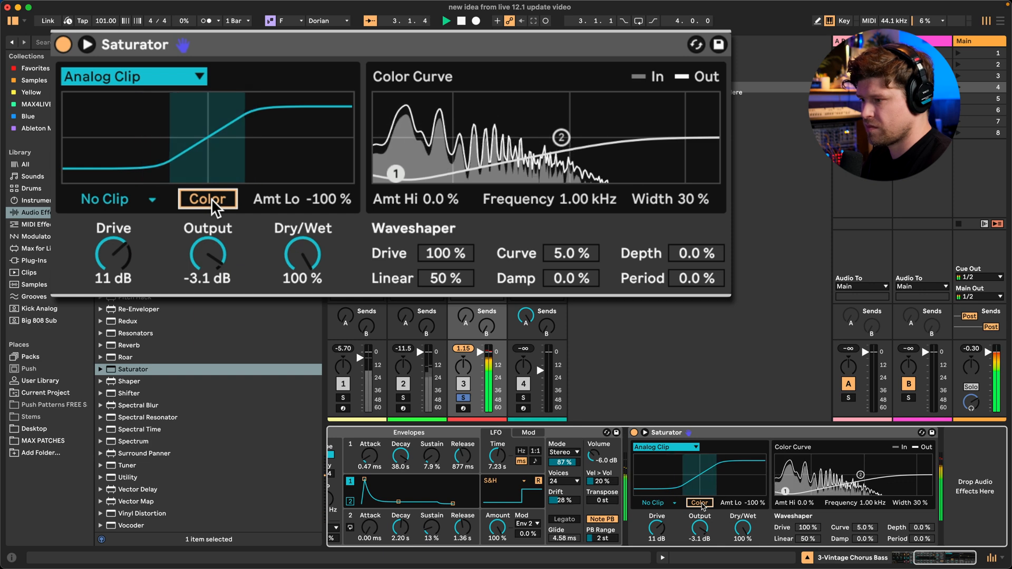
left_click(461, 21)
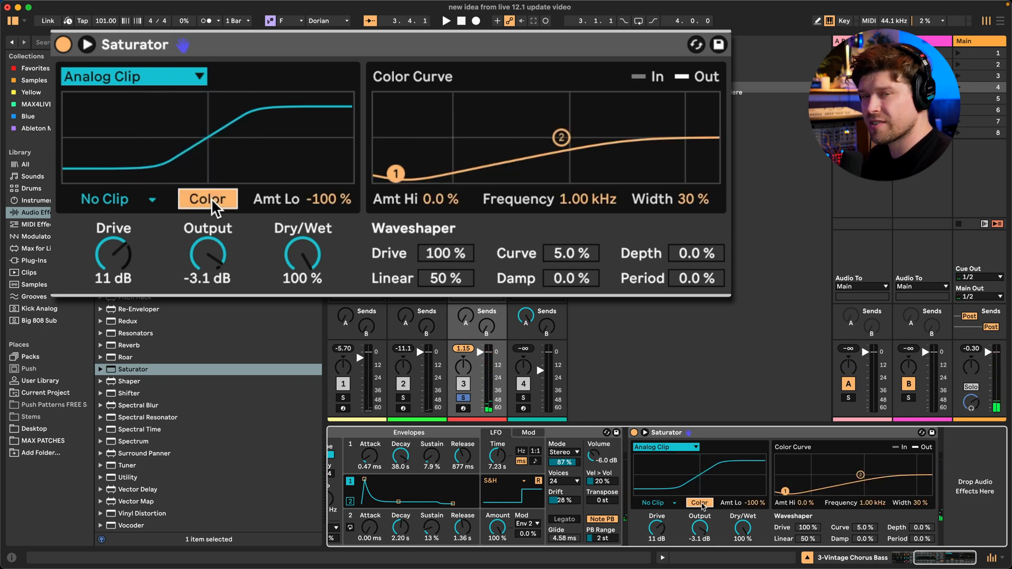
mouse_move(326, 180)
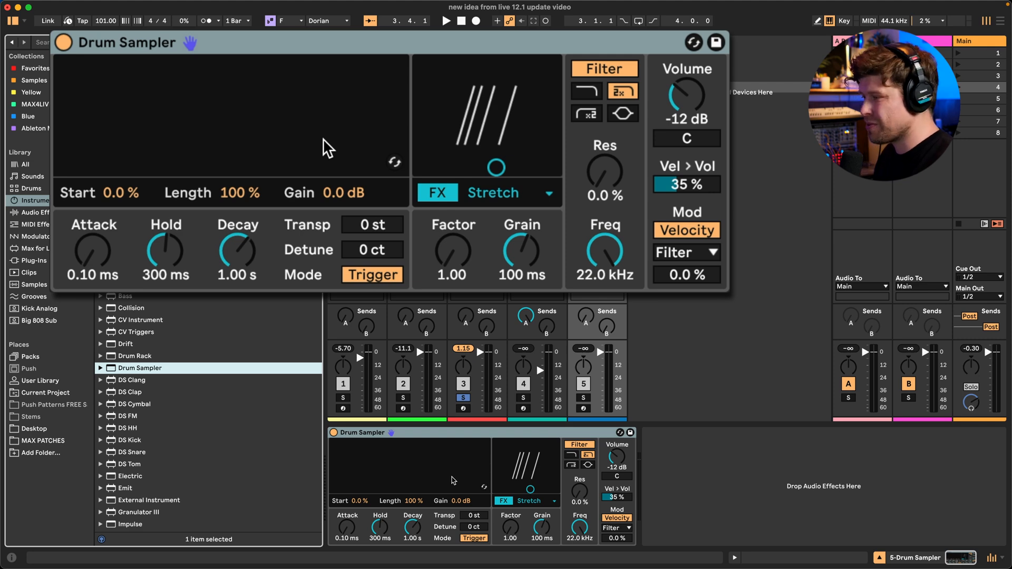
mouse_move(497, 122)
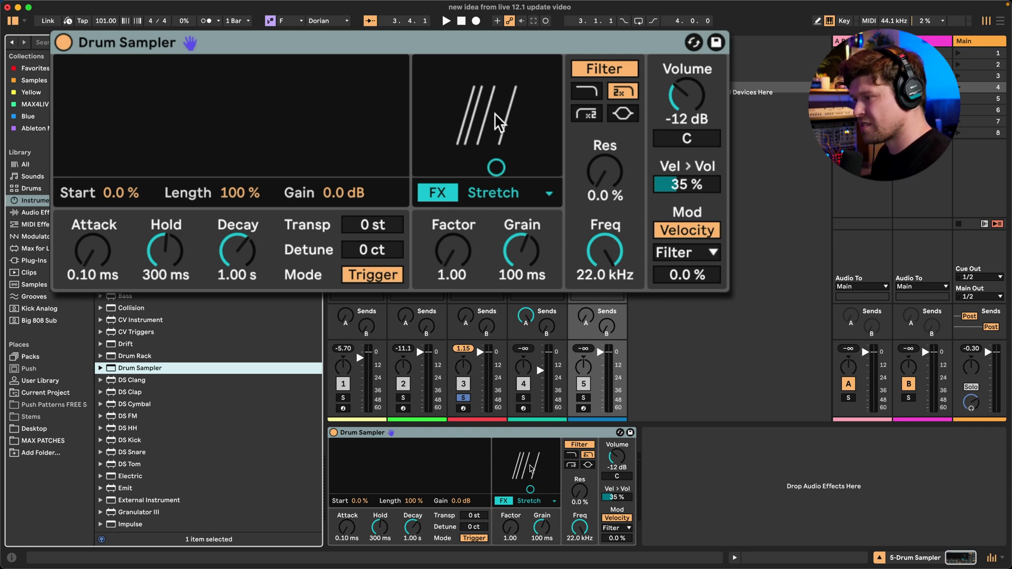
mouse_move(694, 274)
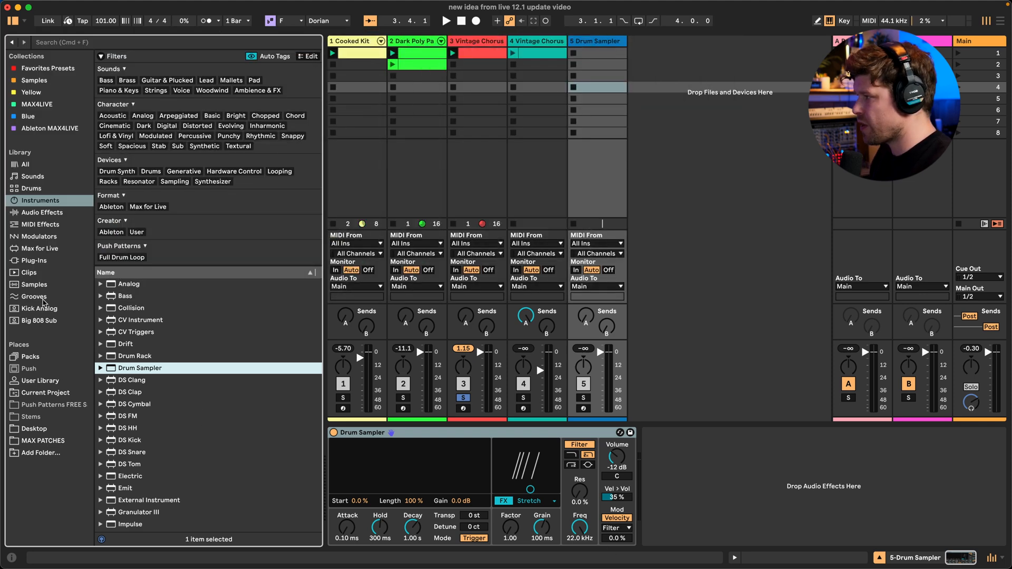
Browse Samples and filter the library to One Shot sounds.
left_click(33, 284)
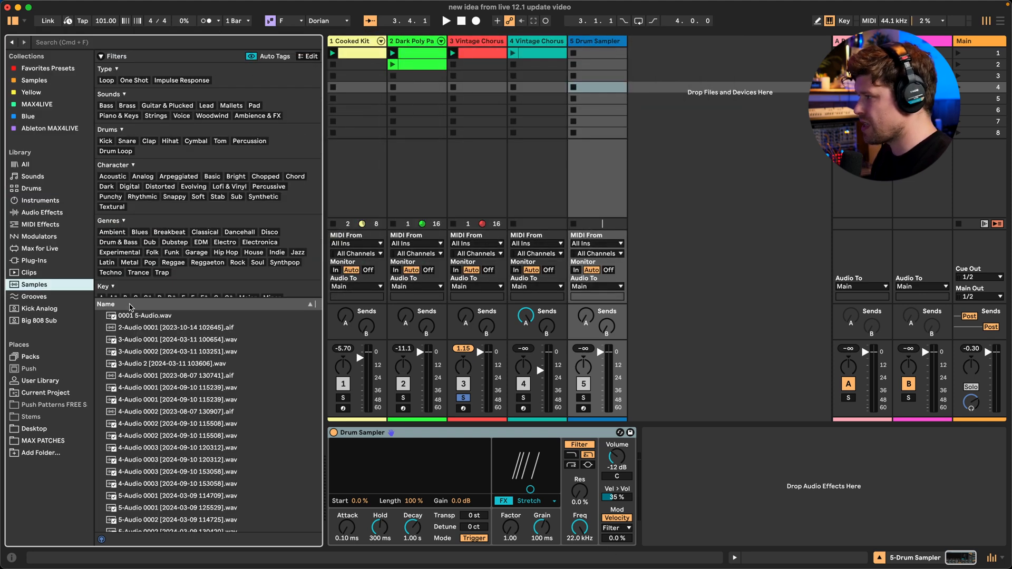
left_click(134, 80)
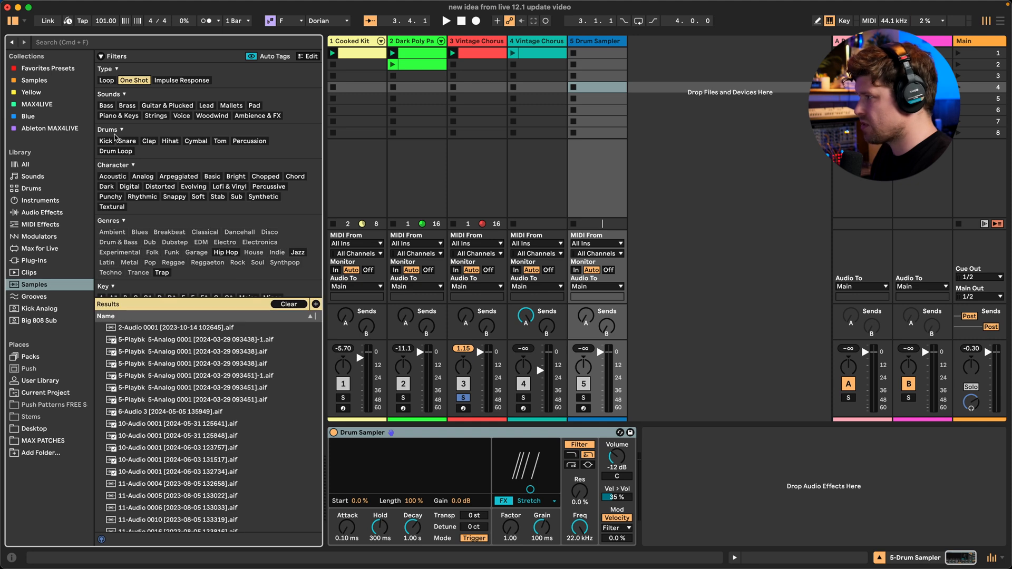
Filter to snares, load the next sample (Snare 808 Tone11 f) and set the sampler FX to Noise.
left_click(128, 142)
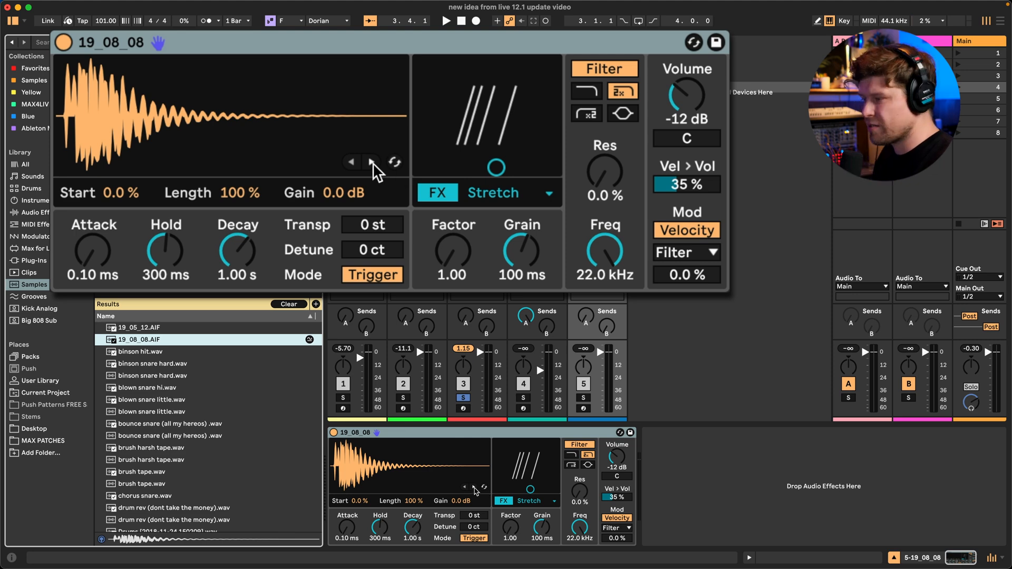
left_click(370, 163)
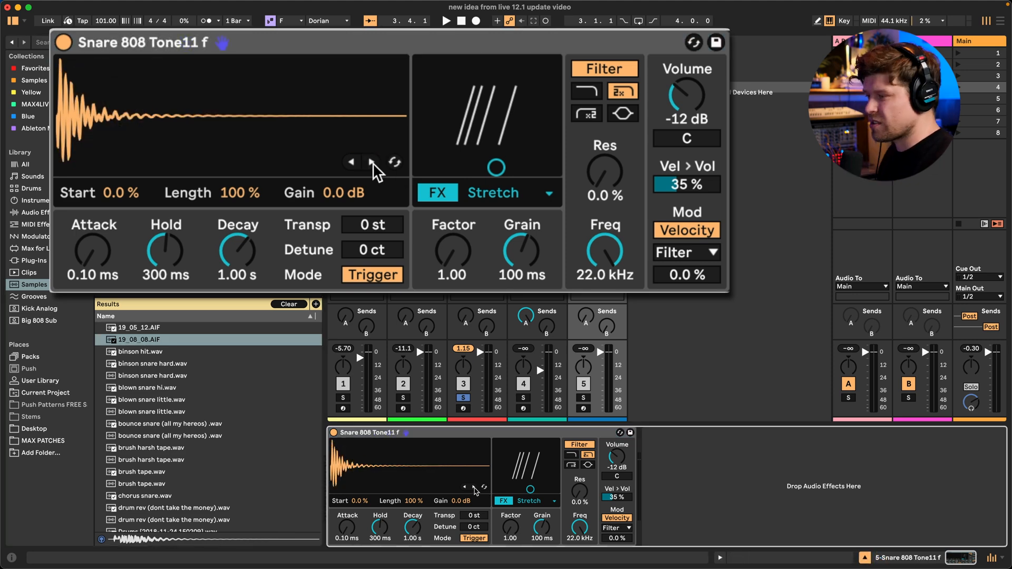
mouse_move(234, 106)
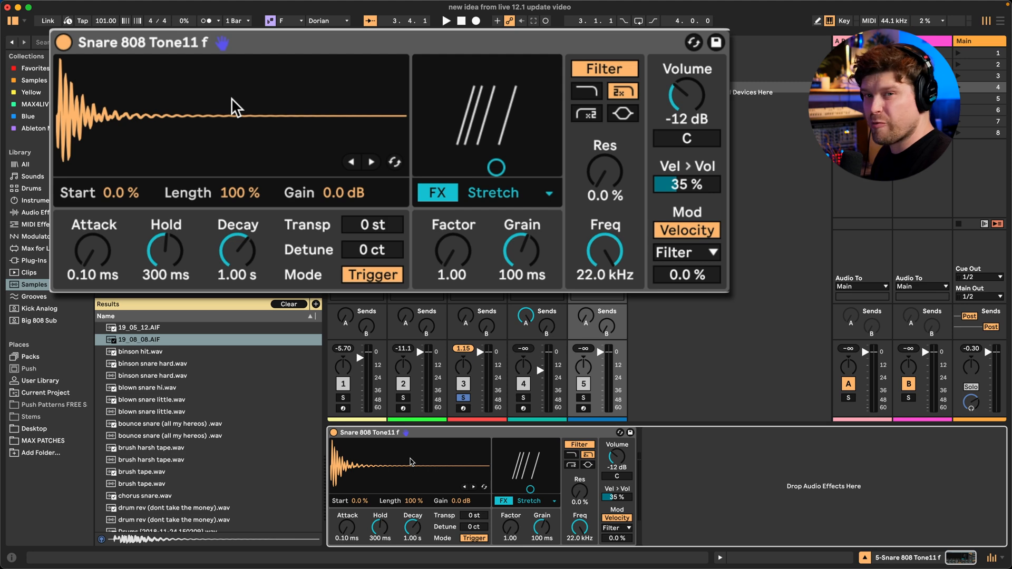
mouse_move(502, 172)
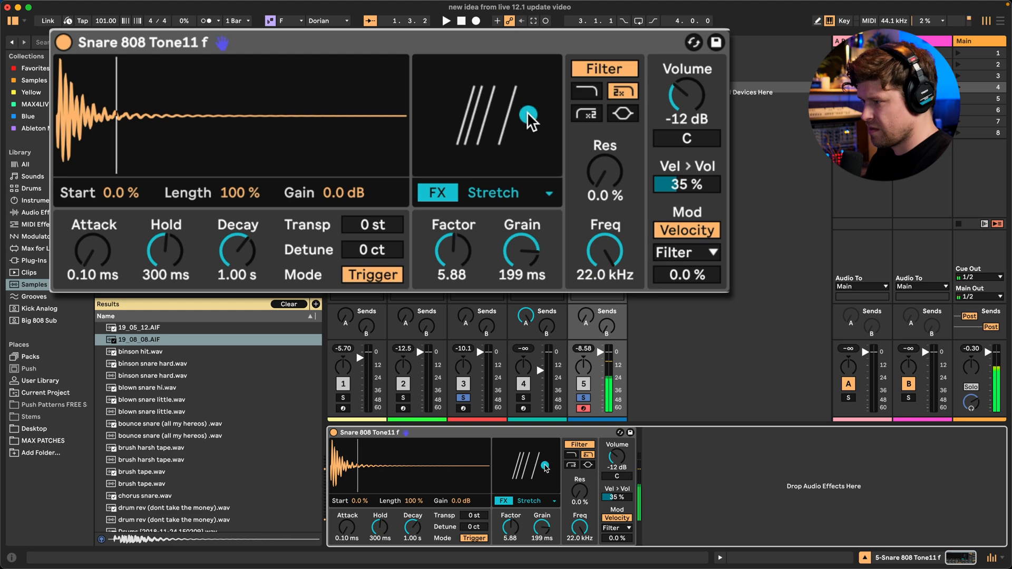
left_click(492, 192)
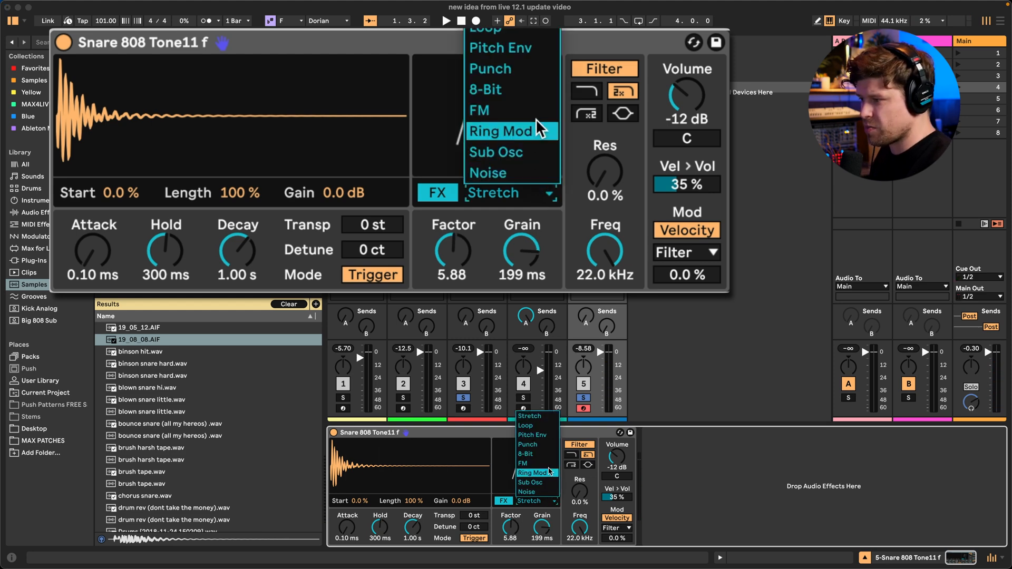
mouse_move(535, 153)
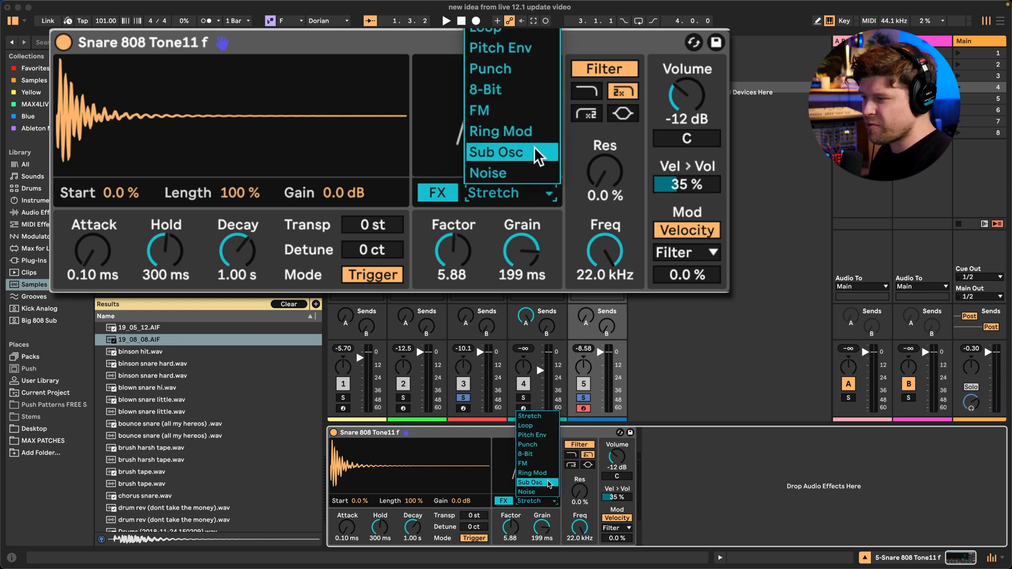
left_click(495, 152)
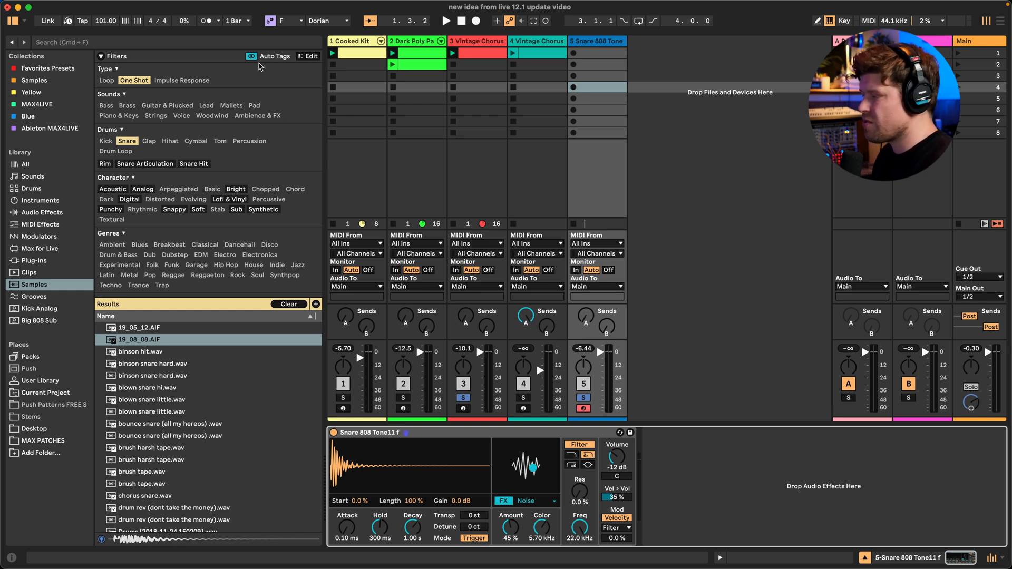
mouse_move(38, 418)
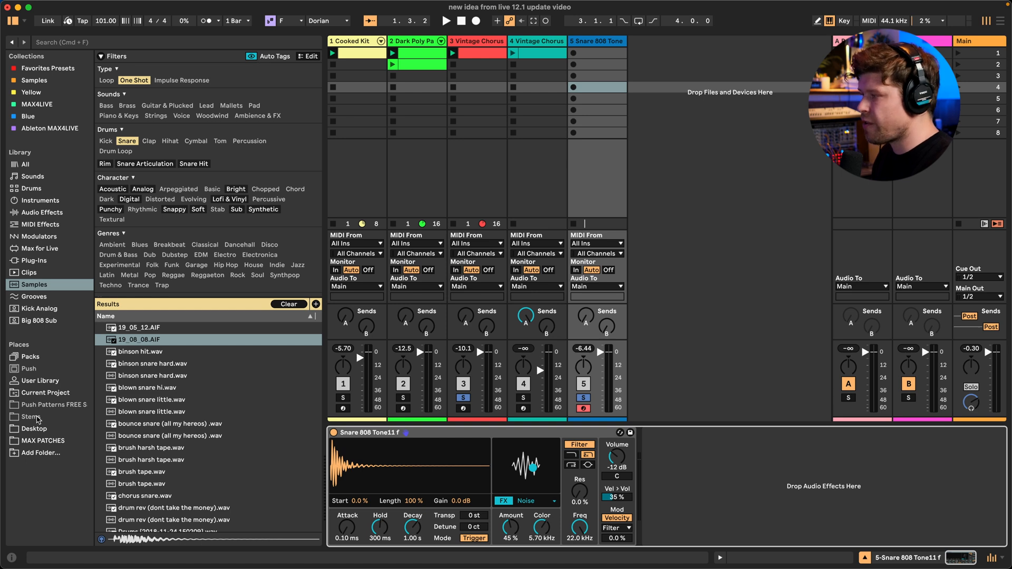
mouse_move(38, 429)
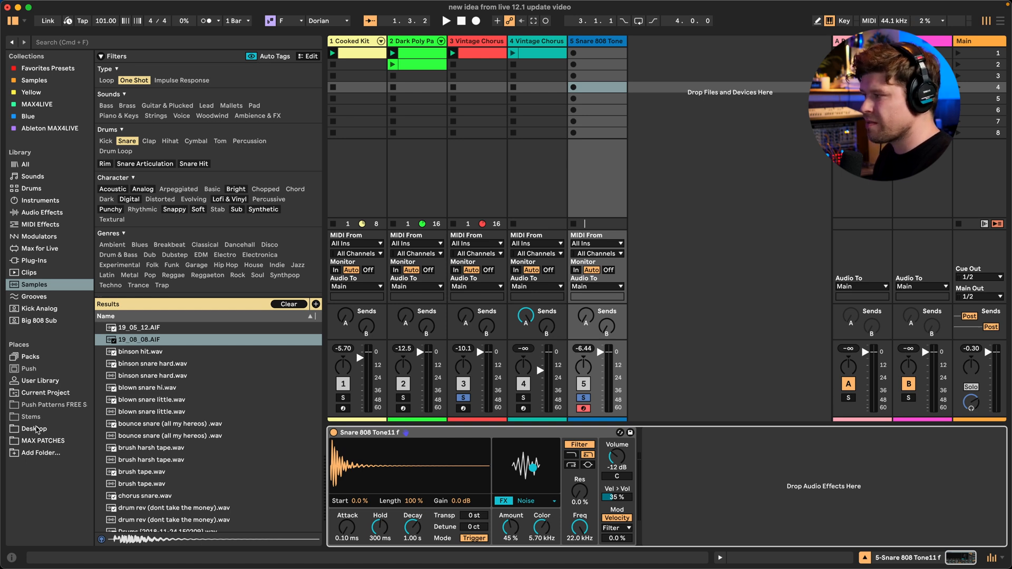
Filter the Desktop folder to loops, audition CL_DRUM TOP2_123bpm_Fm.wav and show its tag editor.
left_click(34, 429)
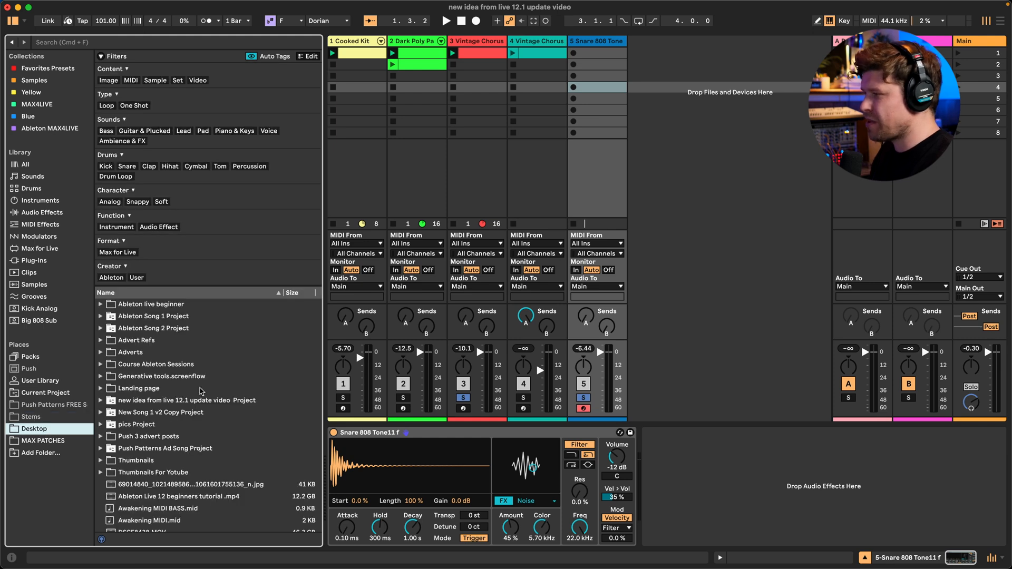
mouse_move(165, 273)
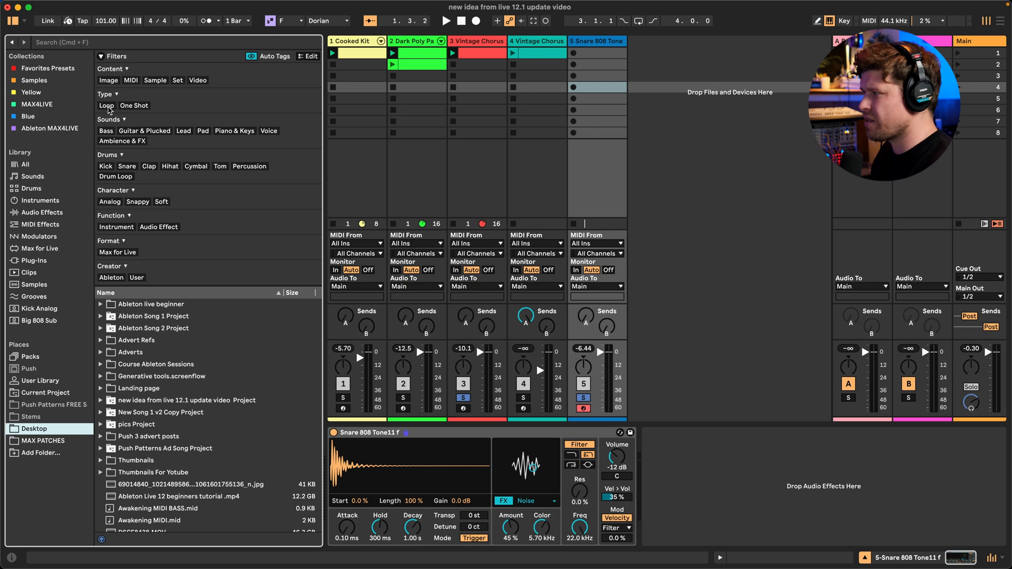
left_click(115, 176)
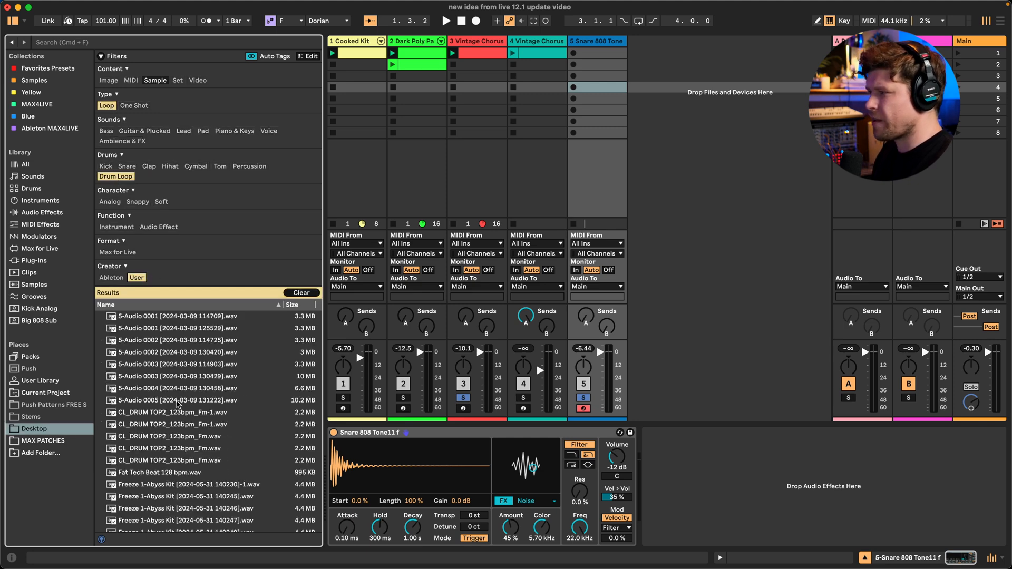
scroll("down", 3)
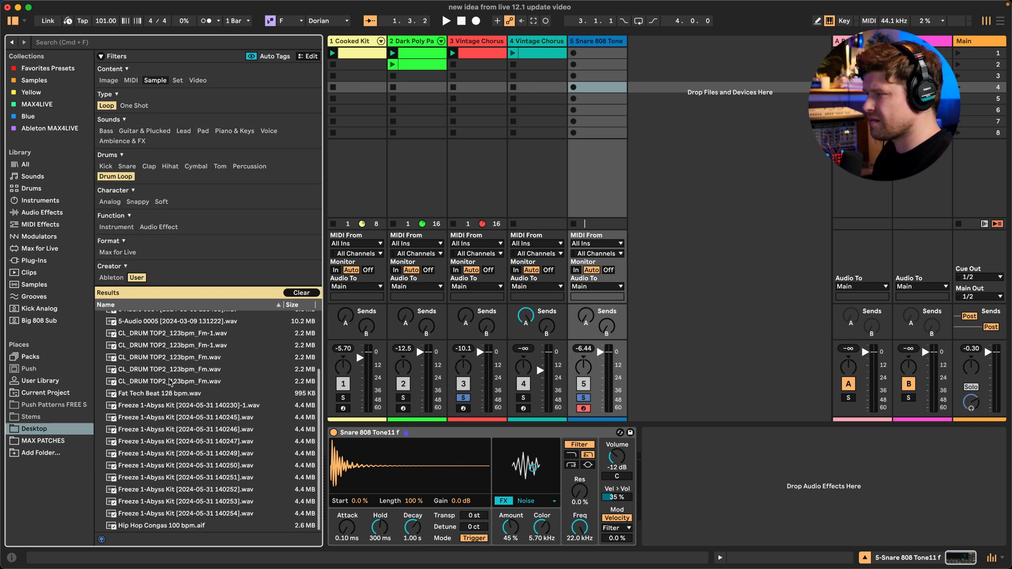
left_click(174, 381)
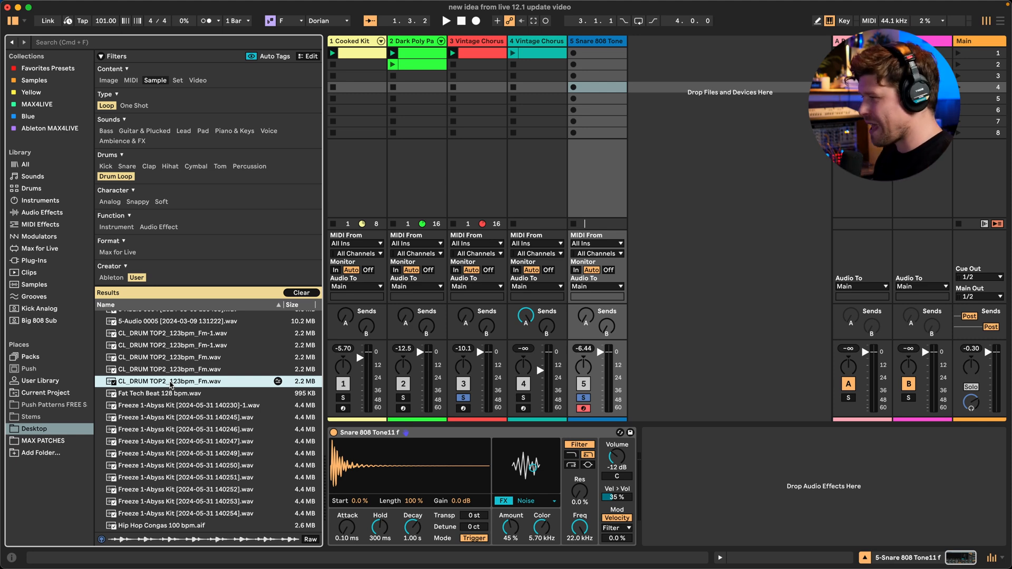
mouse_move(317, 168)
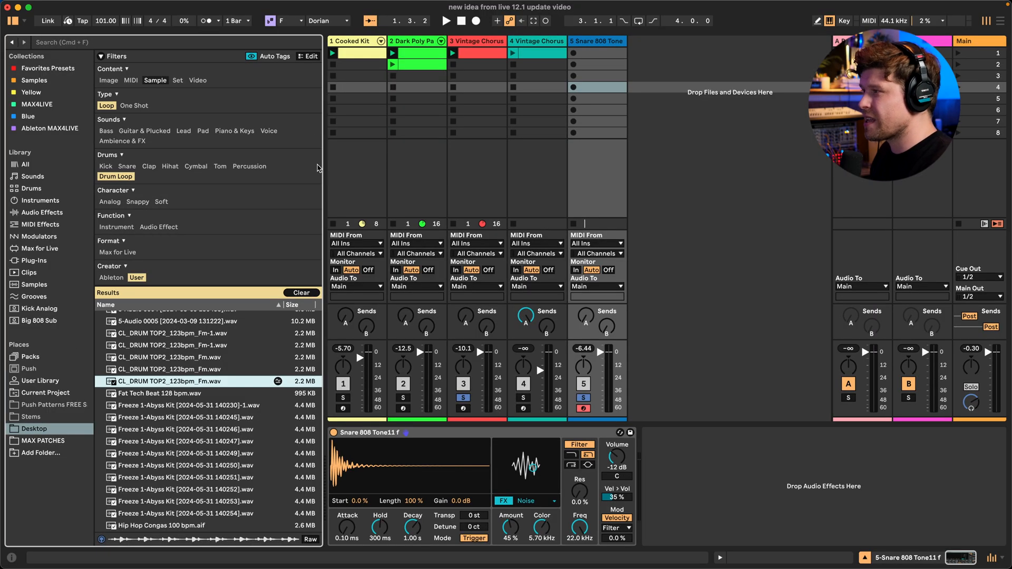
left_click(312, 55)
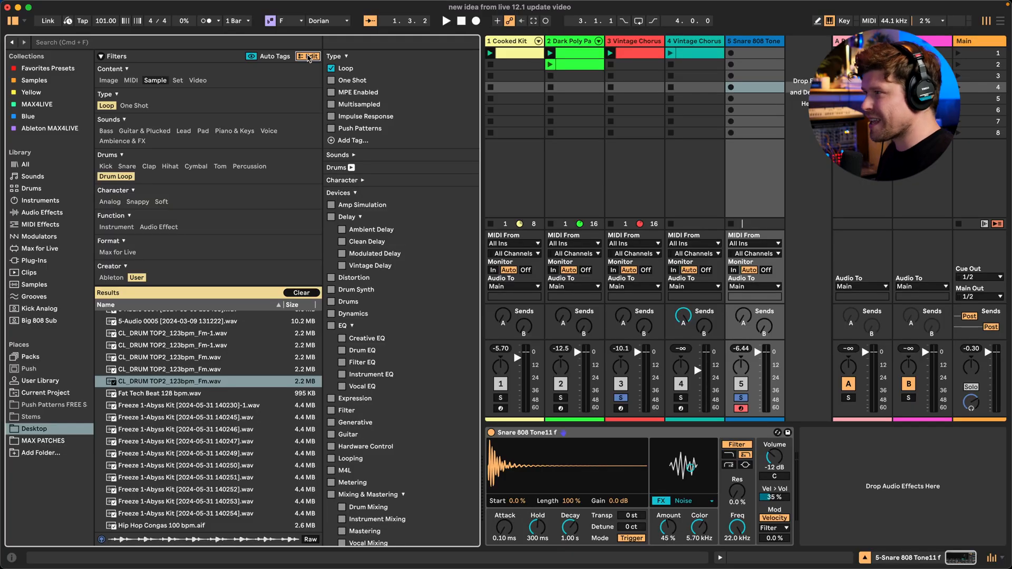
mouse_move(352, 162)
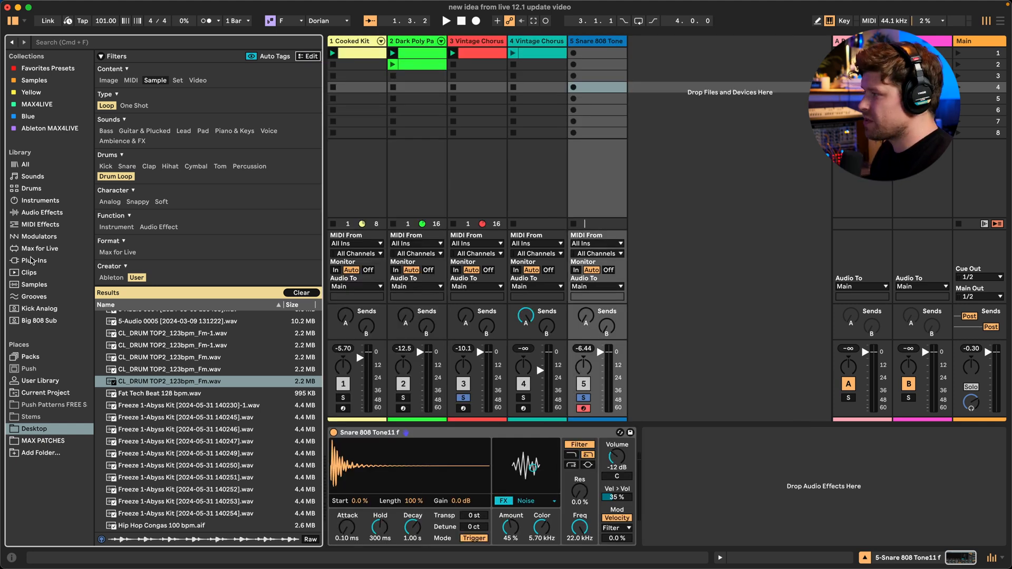
Filter Plug-Ins to Distortion and expand the Softube and Plugin Alliance folders.
left_click(34, 261)
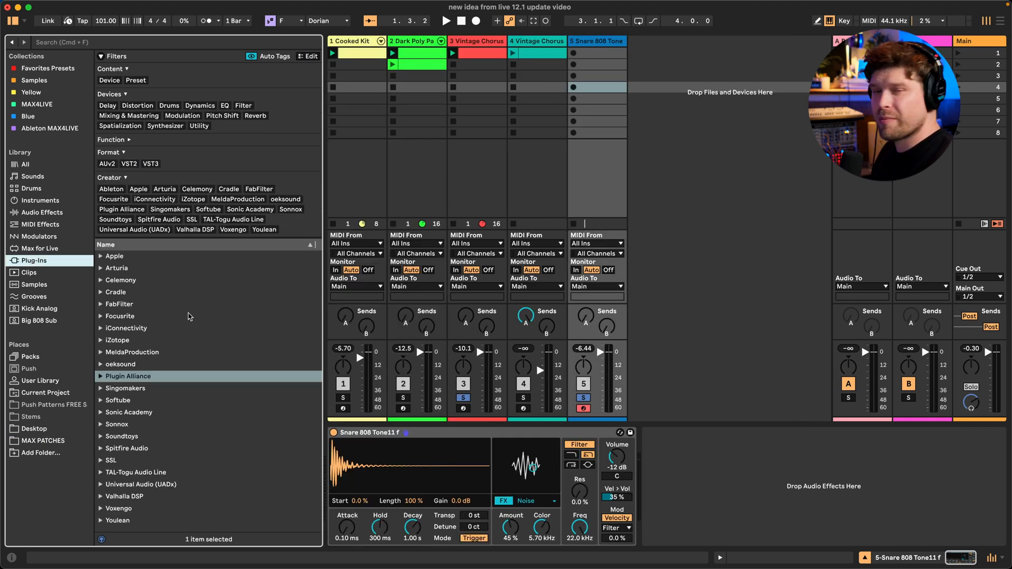
mouse_move(142, 315)
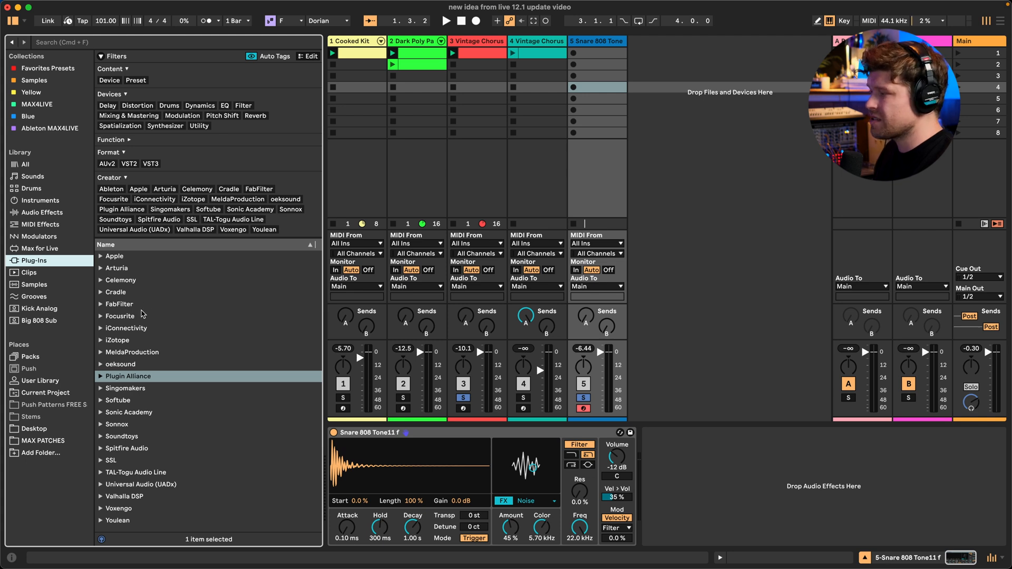
mouse_move(168, 460)
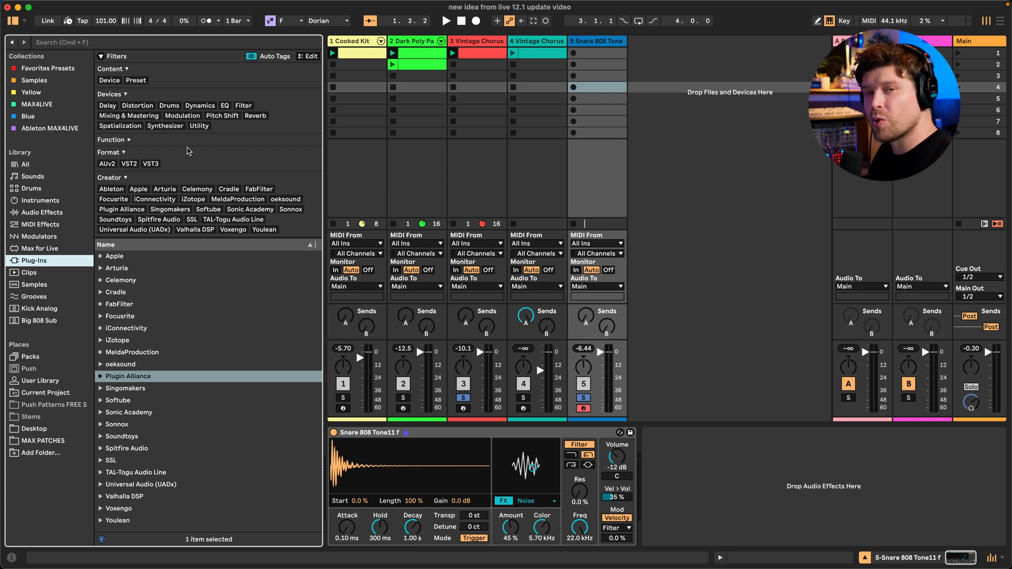
mouse_move(149, 109)
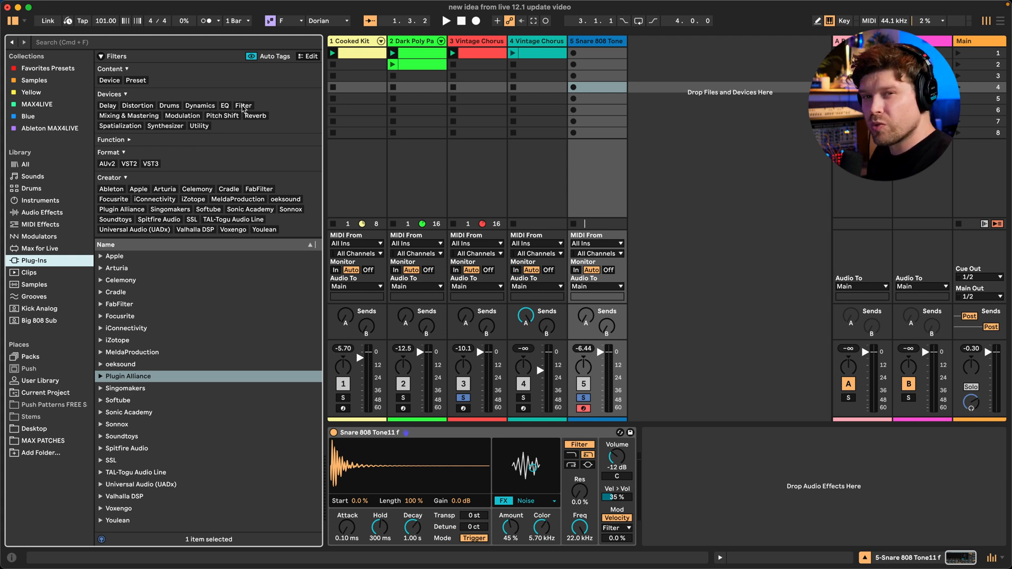
left_click(137, 105)
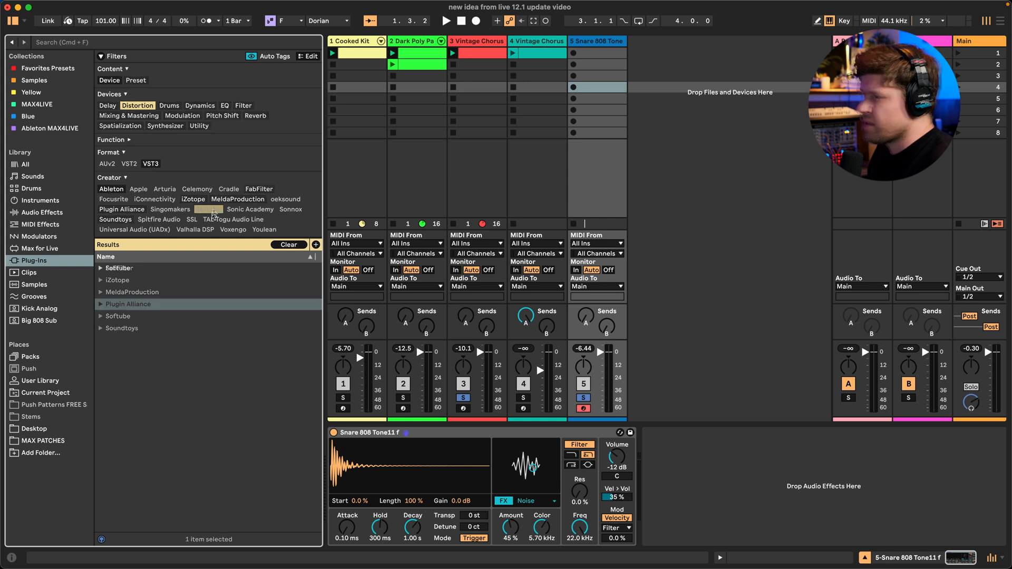
left_click(208, 209)
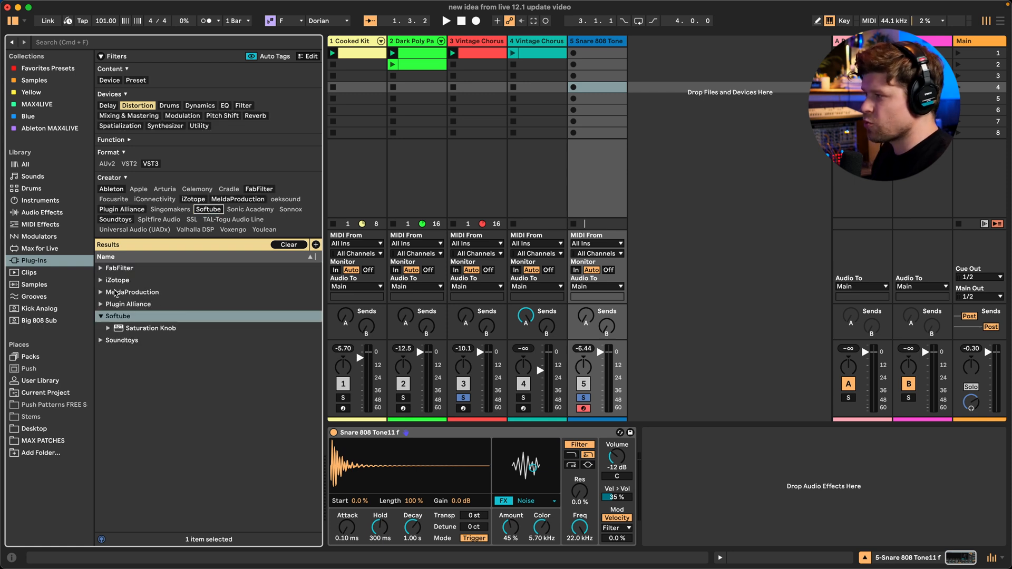
left_click(101, 304)
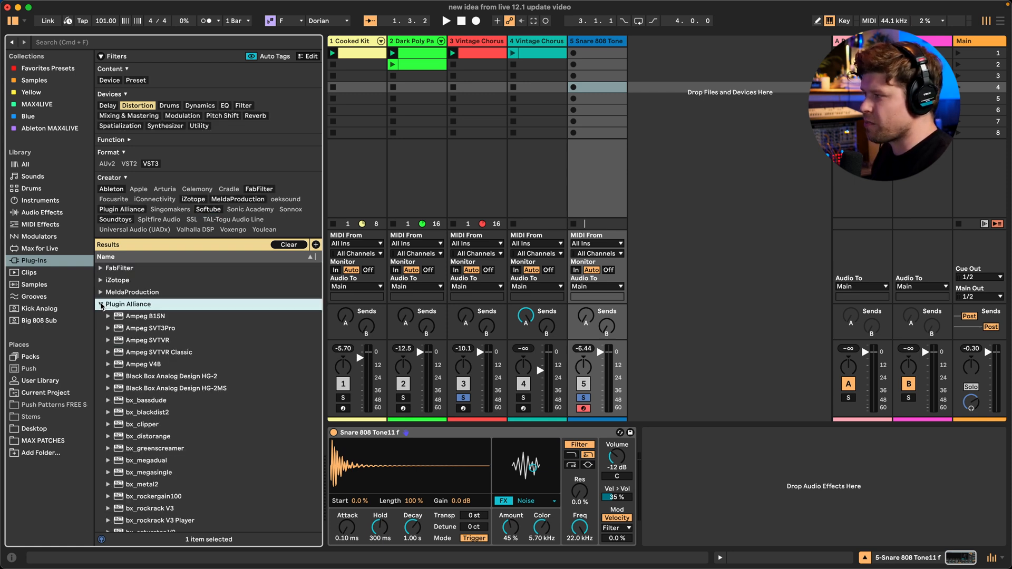
scroll("down", 3)
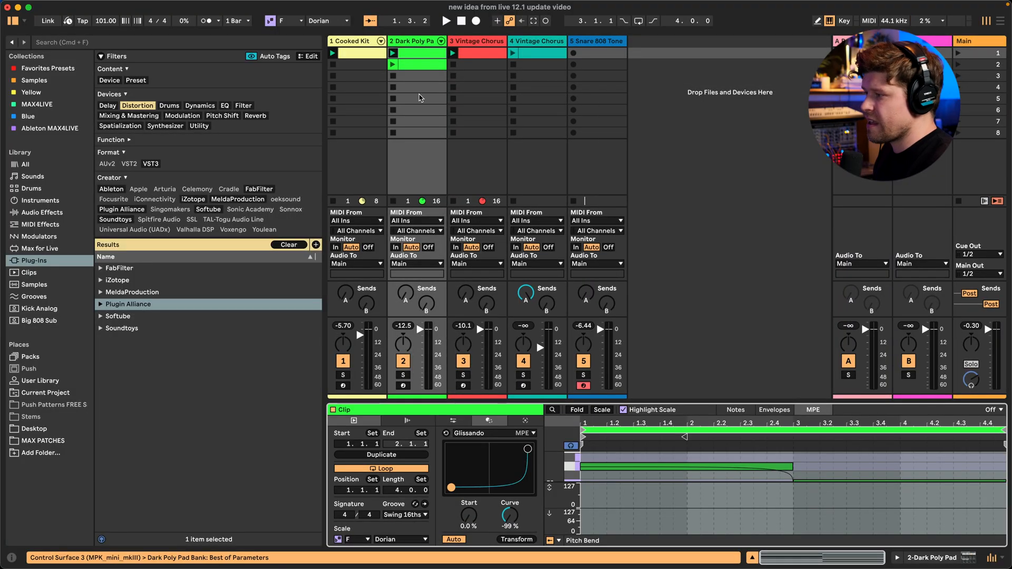
Step through the Pitch/Time, Transform and Generate tabs and show the transformation chooser.
left_click(453, 421)
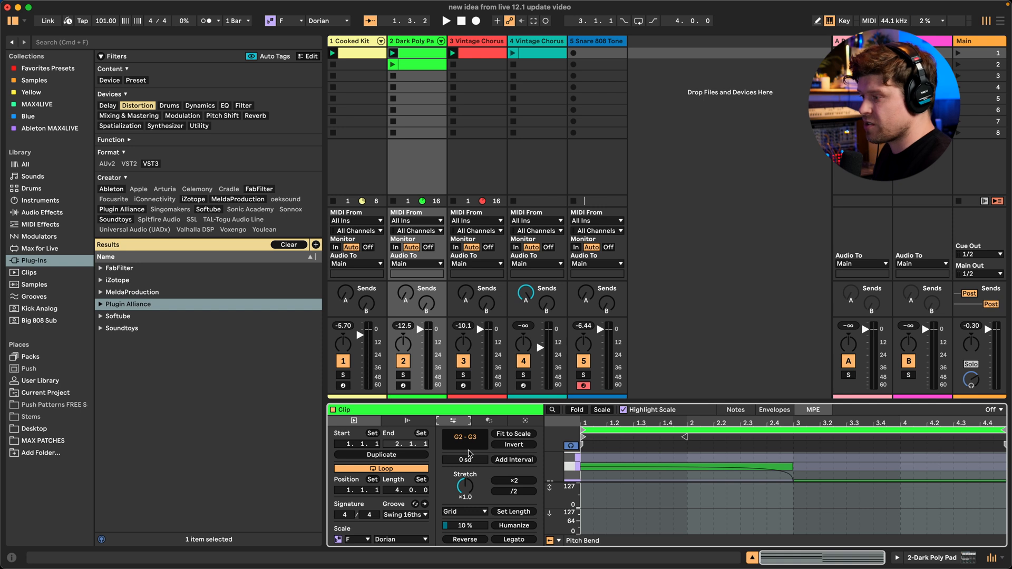
left_click(488, 420)
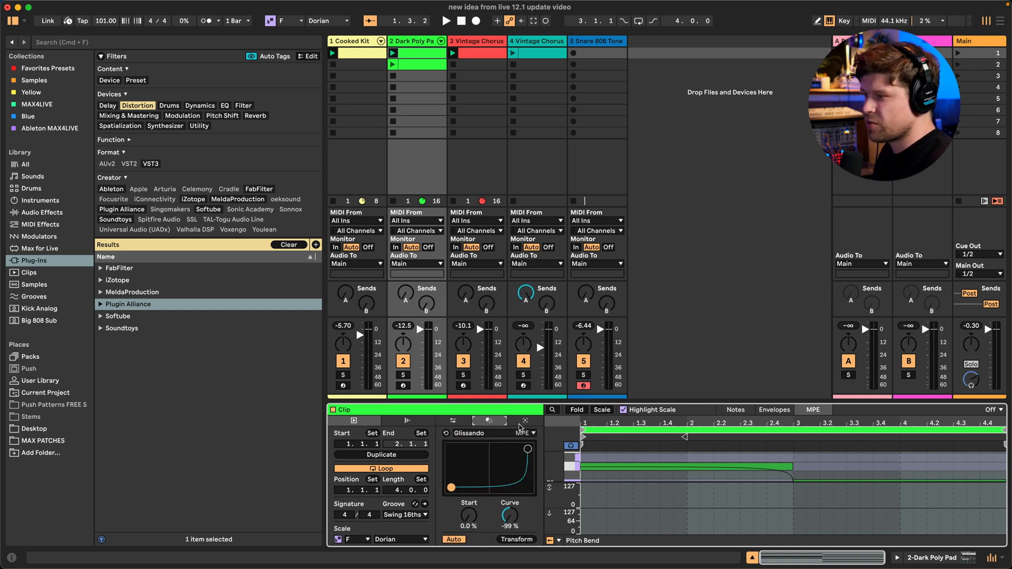
left_click(524, 421)
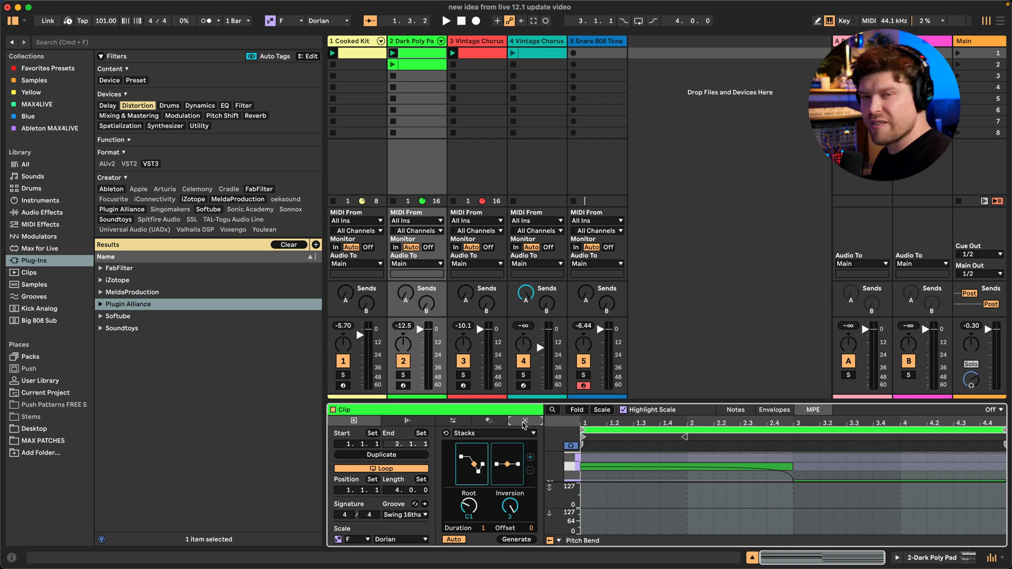
left_click(488, 421)
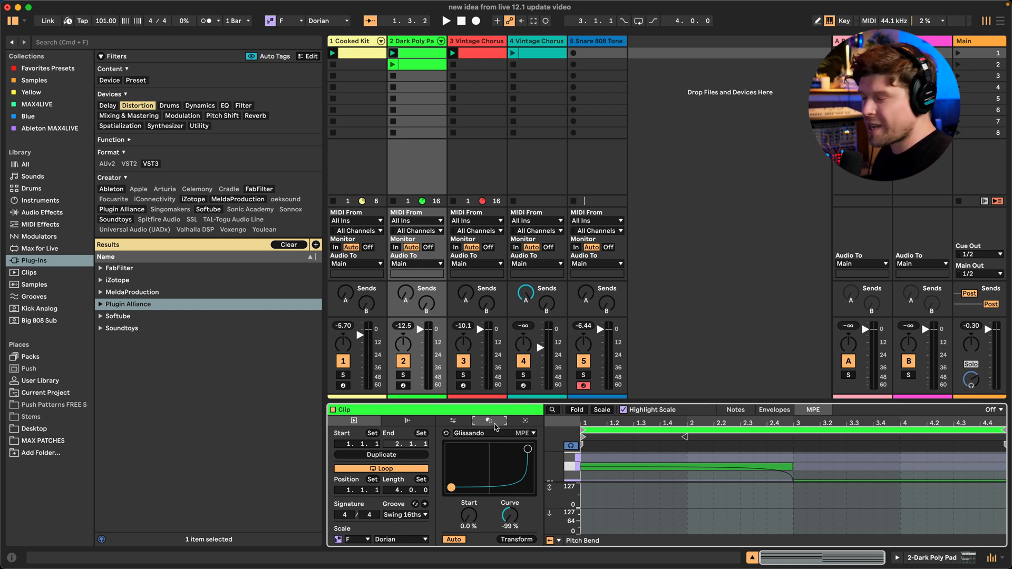
left_click(490, 433)
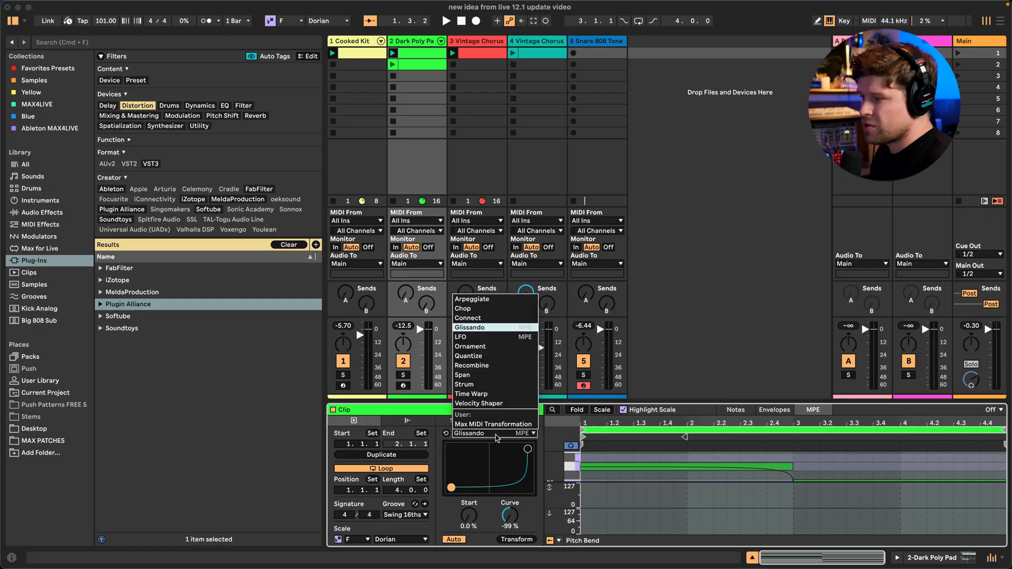
mouse_move(492, 424)
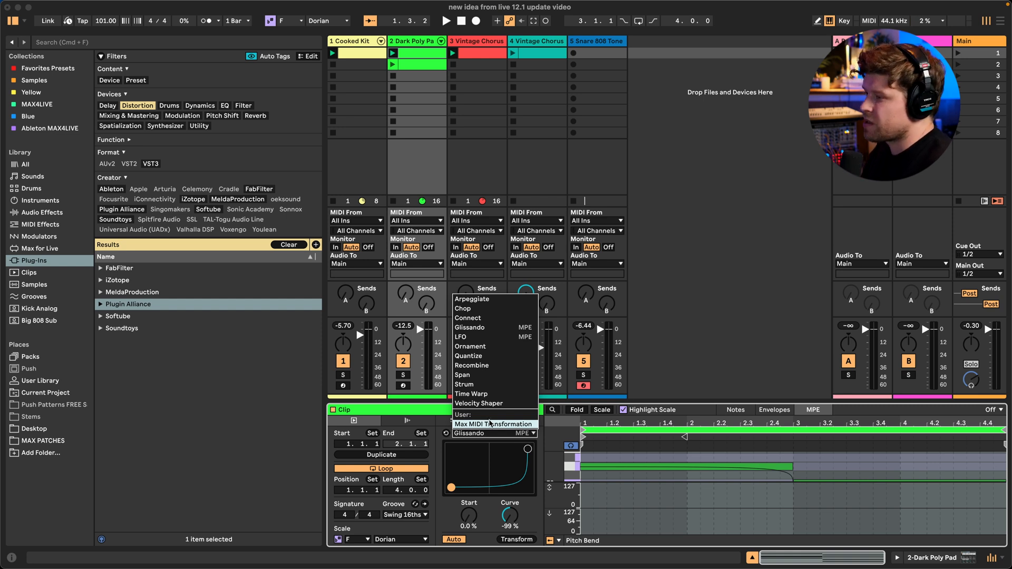
mouse_move(489, 327)
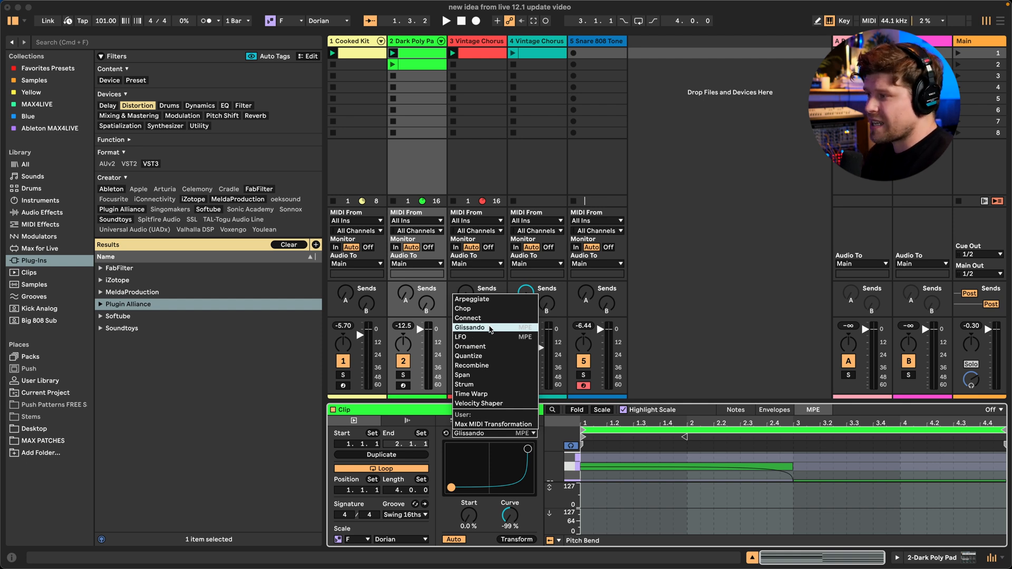
Choose Glissando with 27% start and −66% curve, then reopen the transformation list.
left_click(471, 327)
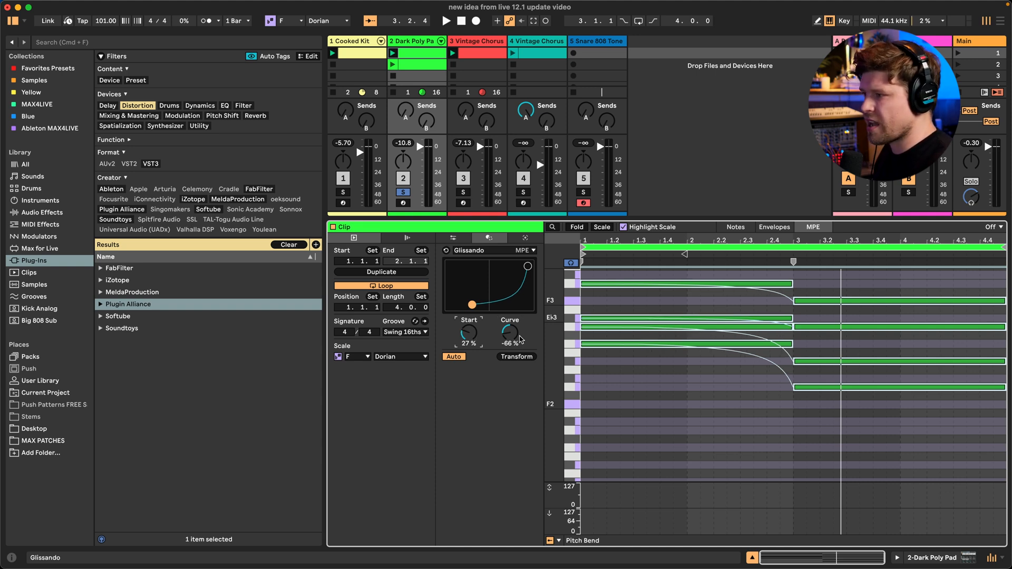
left_click(492, 251)
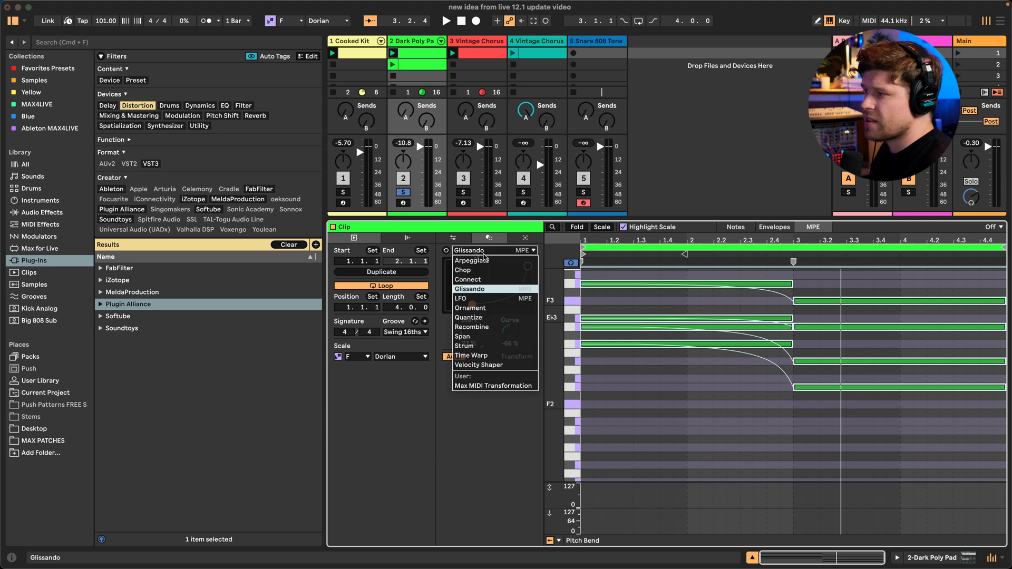
Switch the transformation to LFO and retarget it from Pitch Bend via Slide to Pressure.
left_click(460, 298)
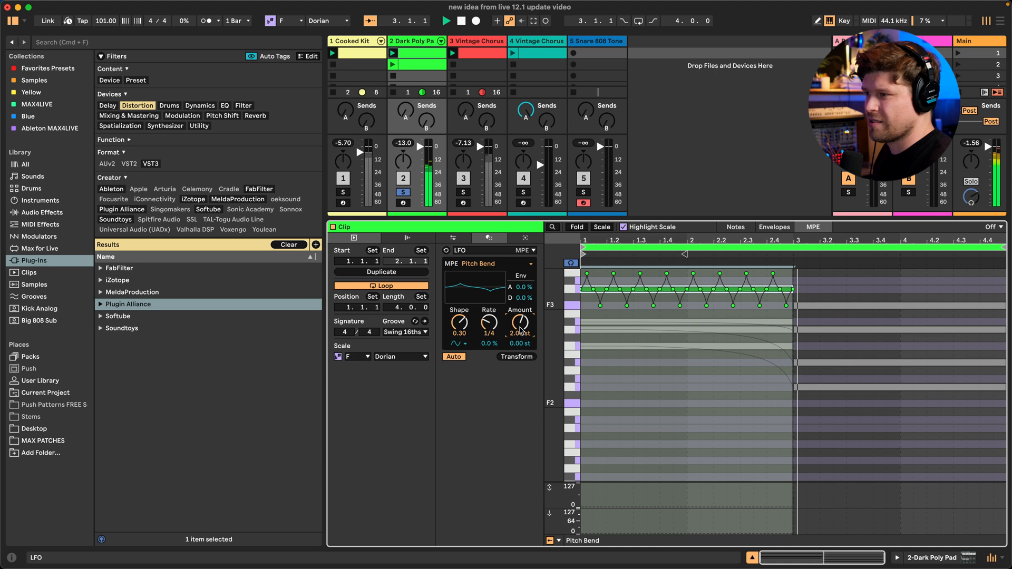
left_click(493, 263)
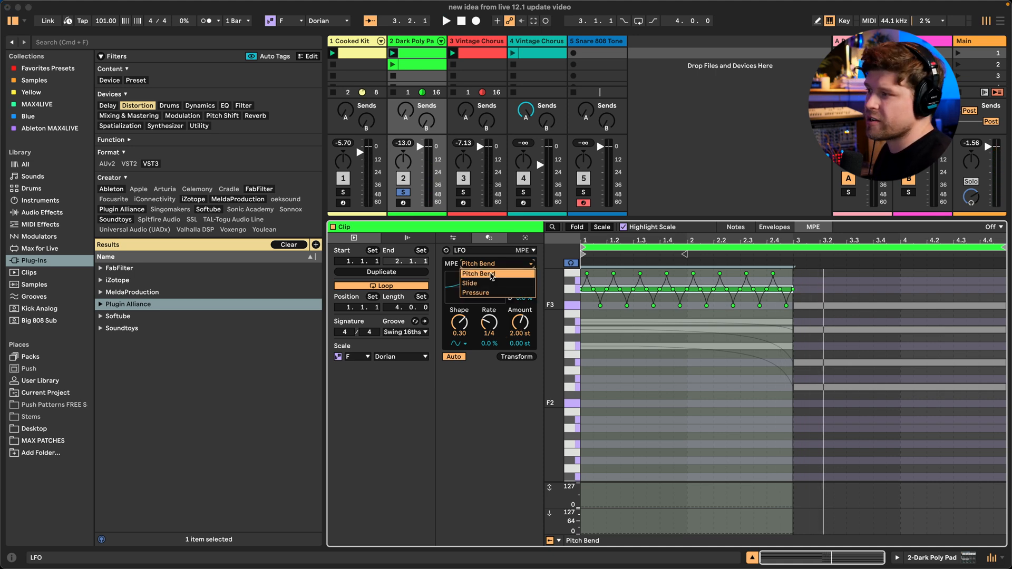
left_click(471, 283)
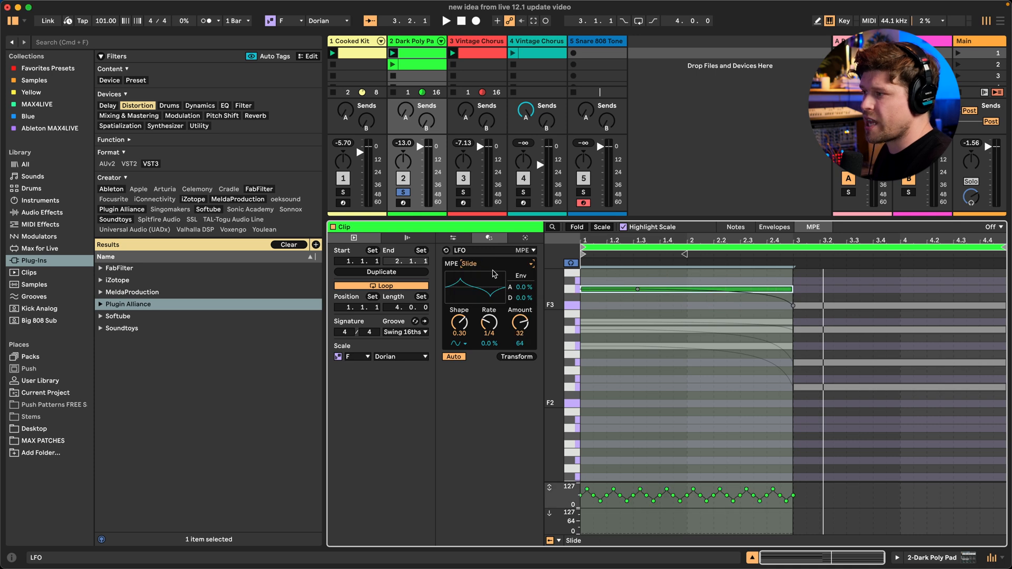
left_click(474, 264)
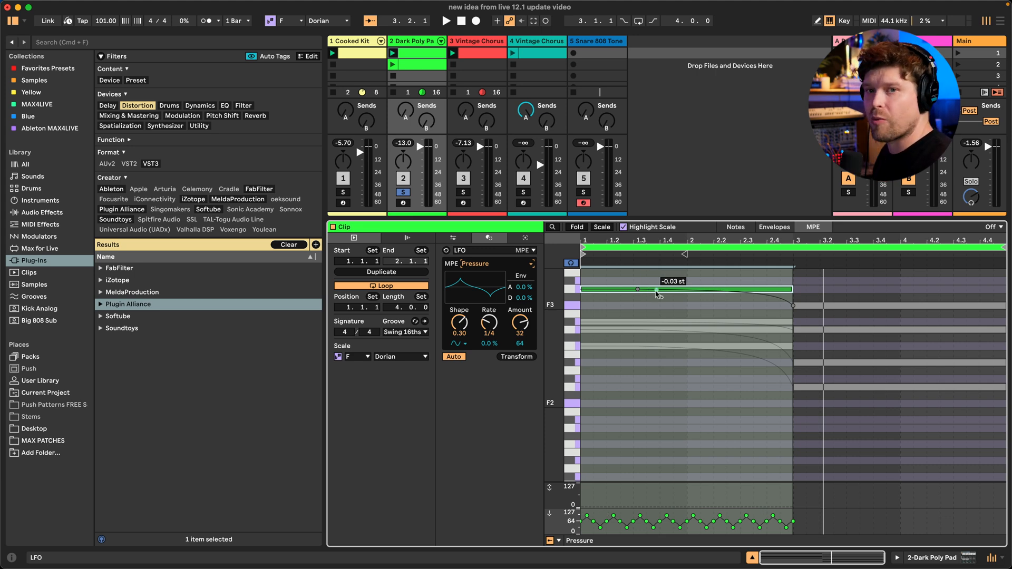
left_click(11, 20)
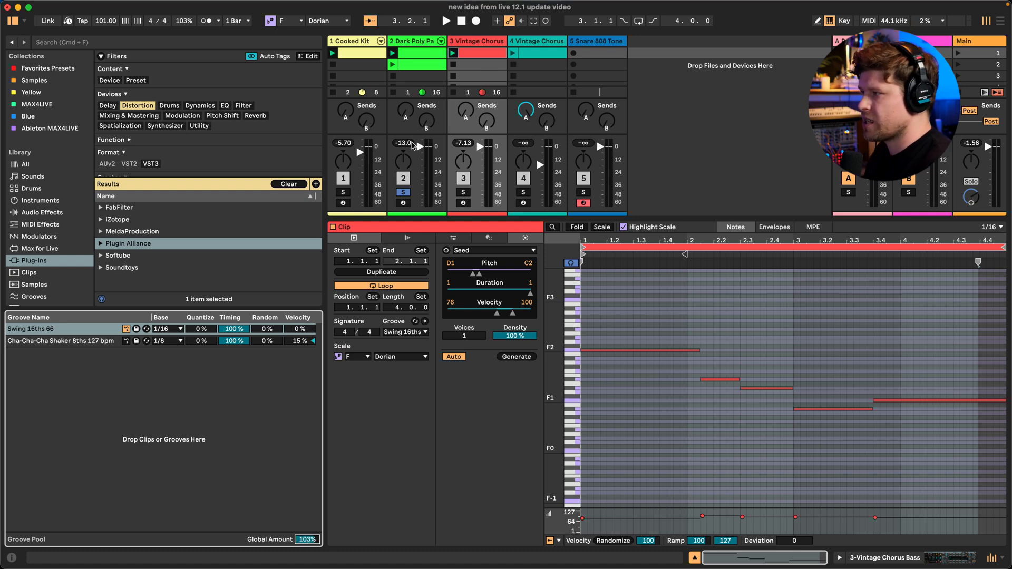
Bring Global Amount to 0% and select it in MIDI Map Mode for controller assignment.
left_click(445, 21)
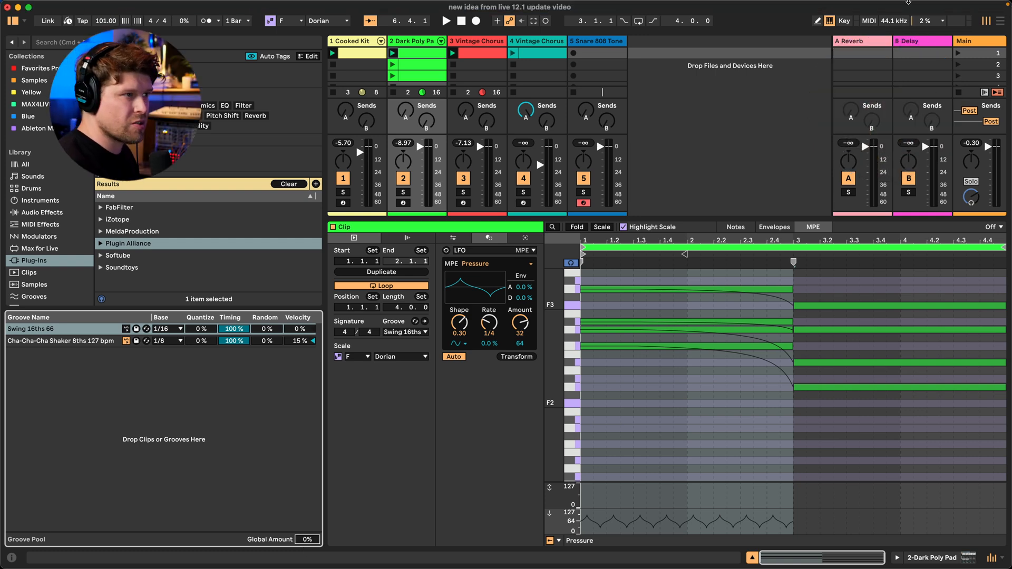
left_click(867, 21)
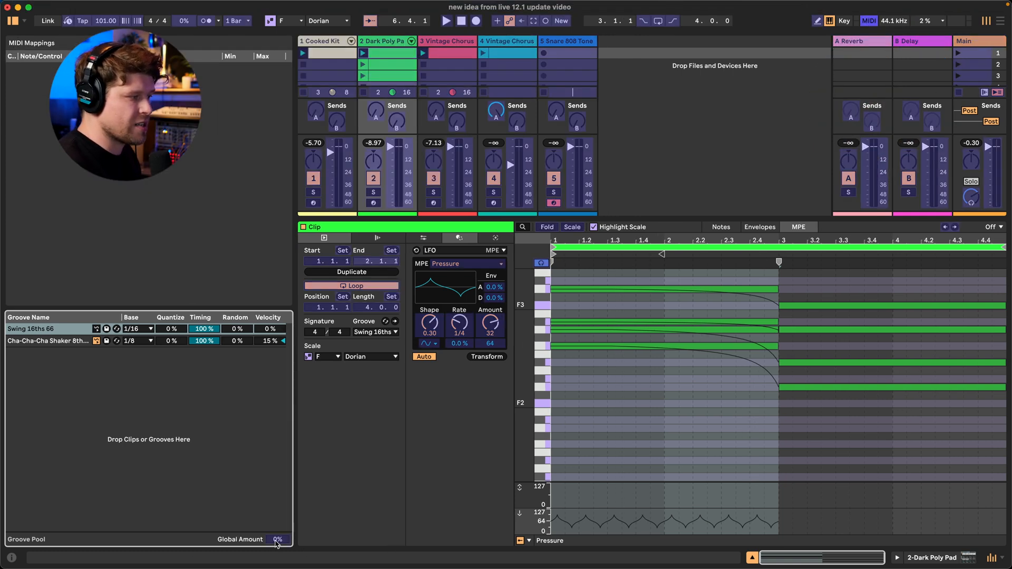
left_click(277, 539)
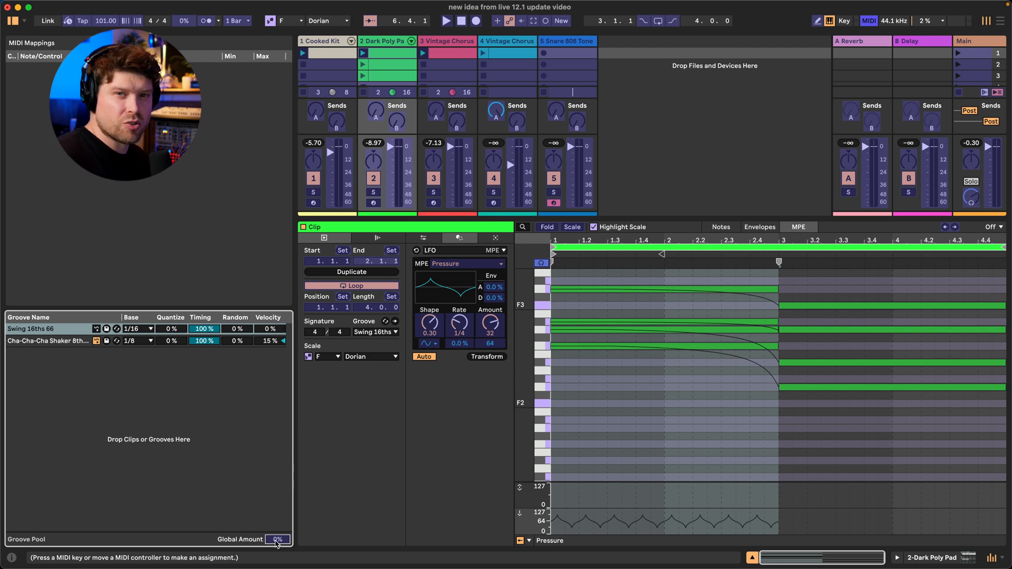